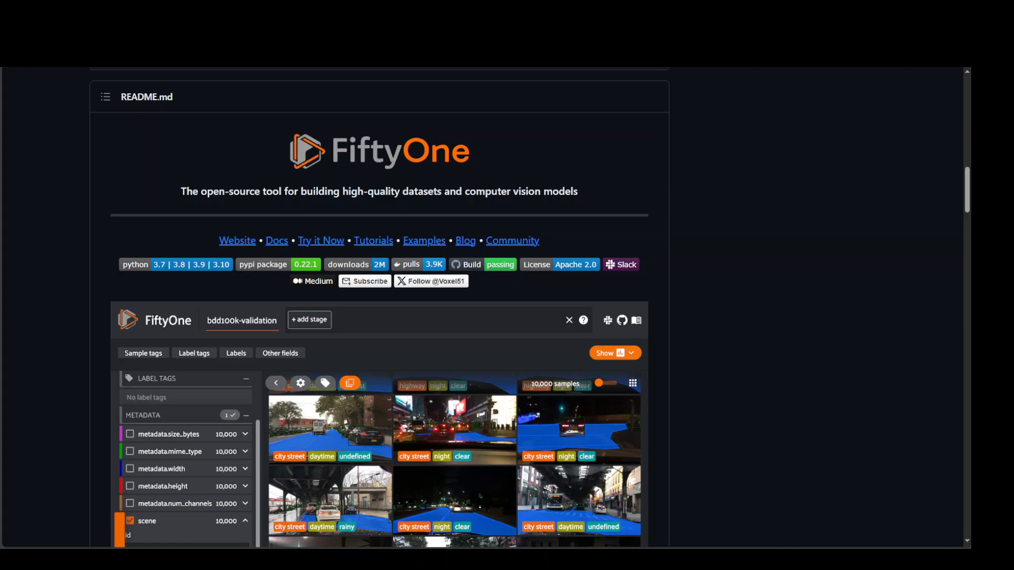
mouse_move(852, 338)
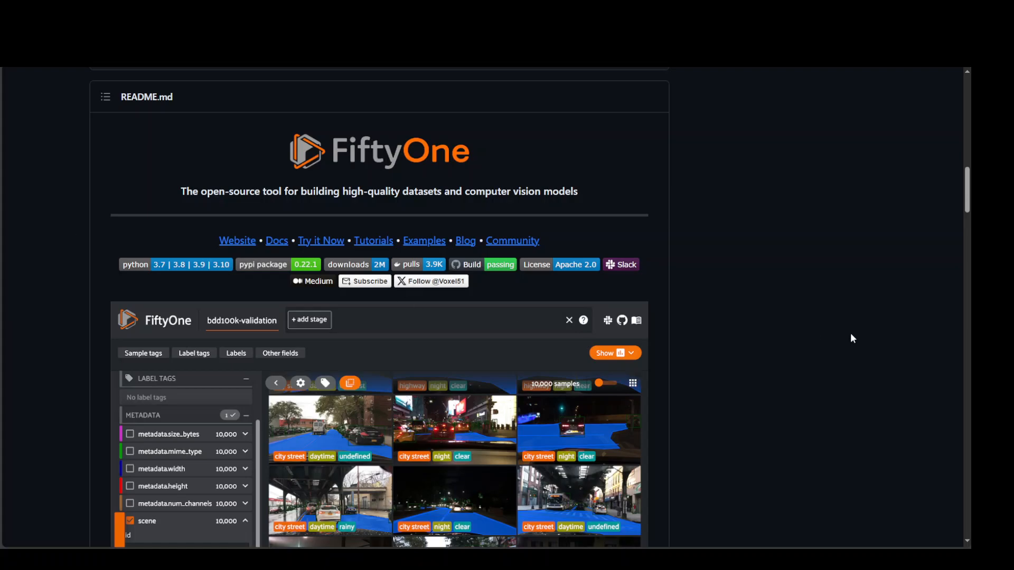
mouse_move(845, 331)
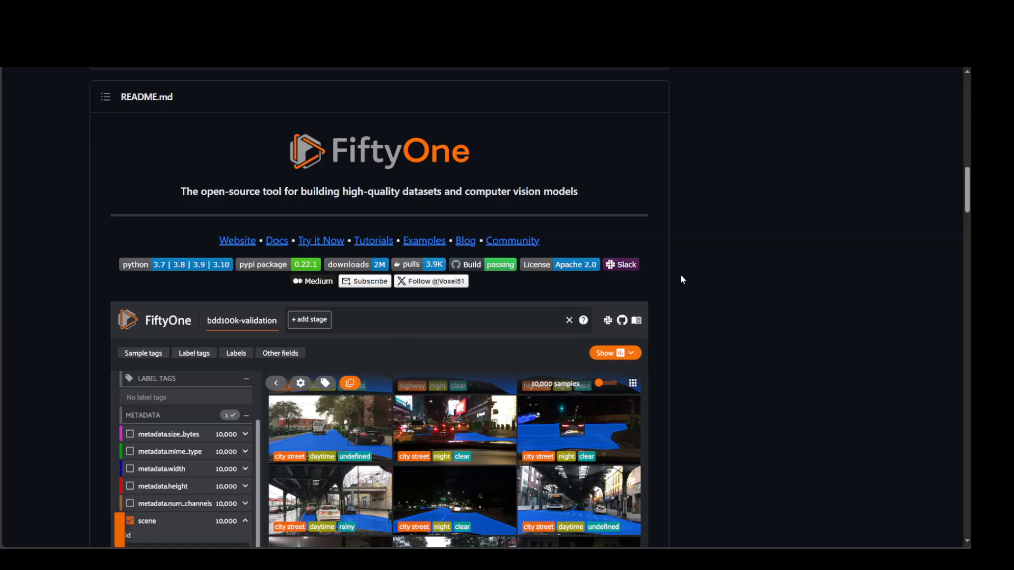
mouse_move(821, 278)
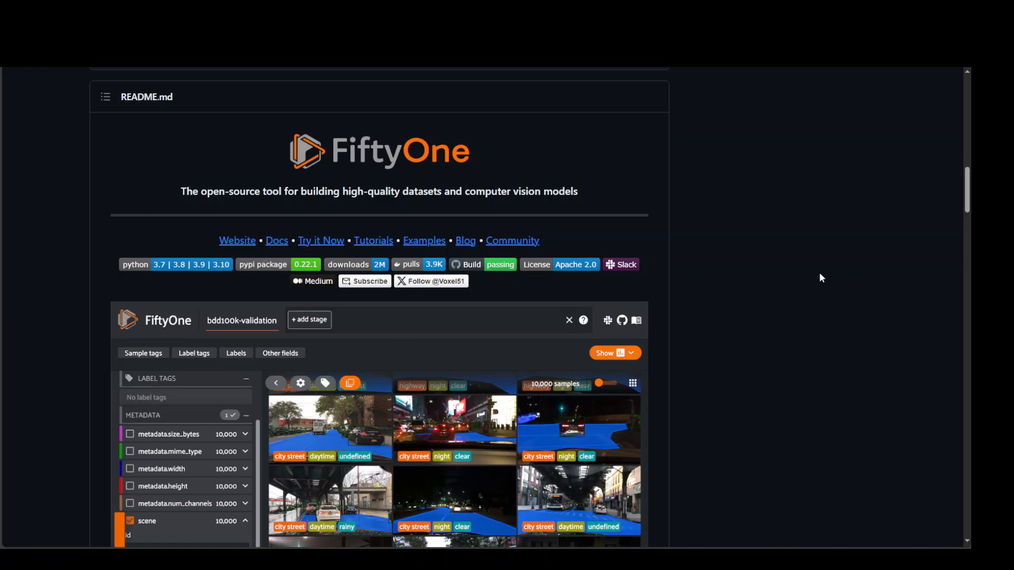
mouse_move(808, 273)
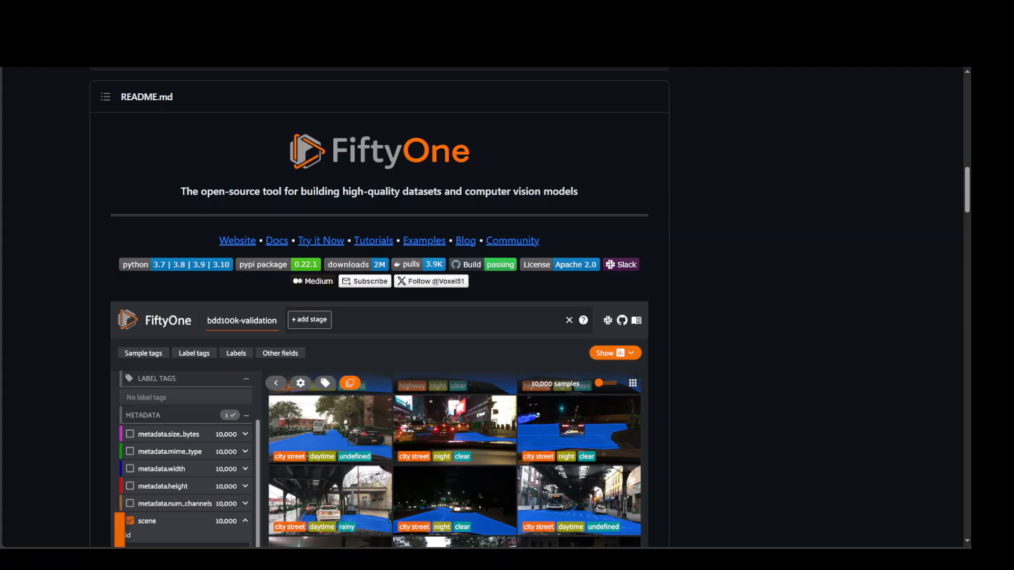
mouse_move(576, 71)
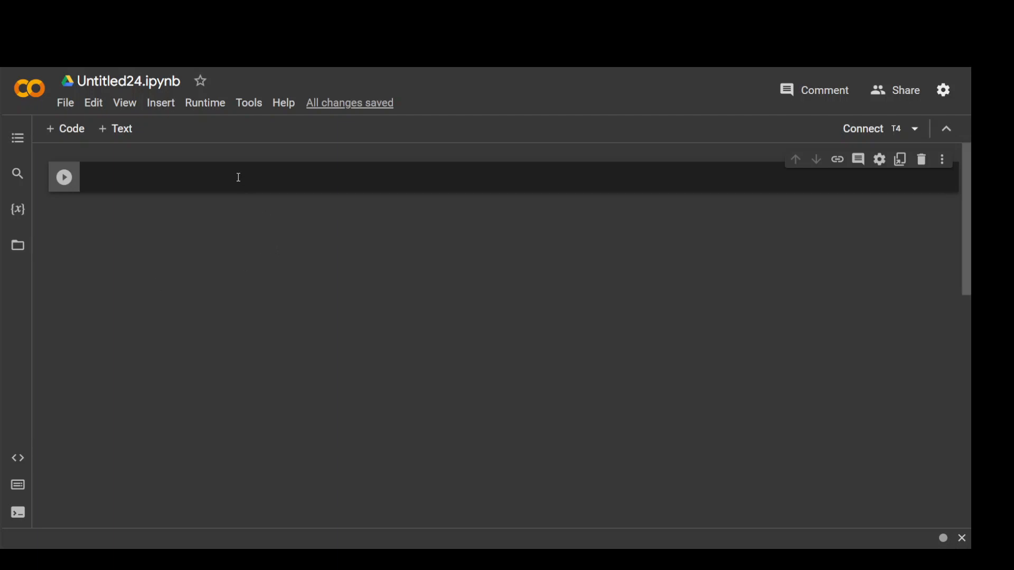
Install the fiftyone package with a !pip install cell.
type("!pip install fiftyone")
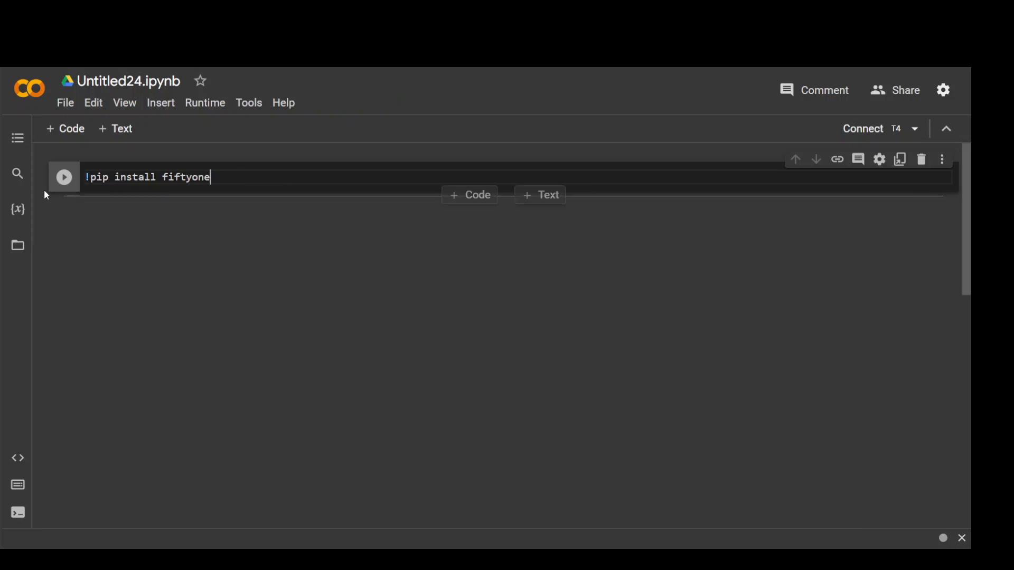
left_click(63, 176)
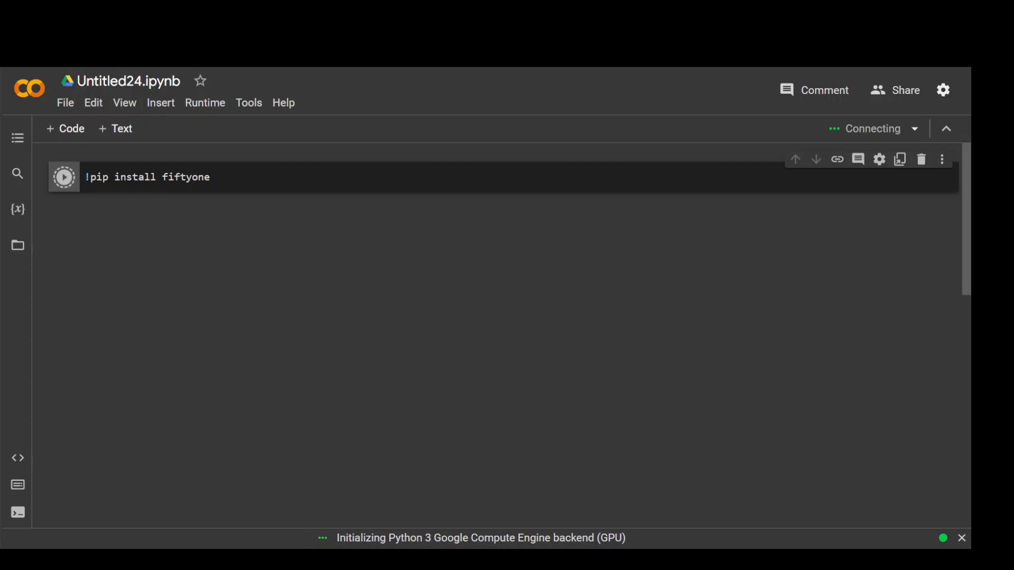
left_click(64, 176)
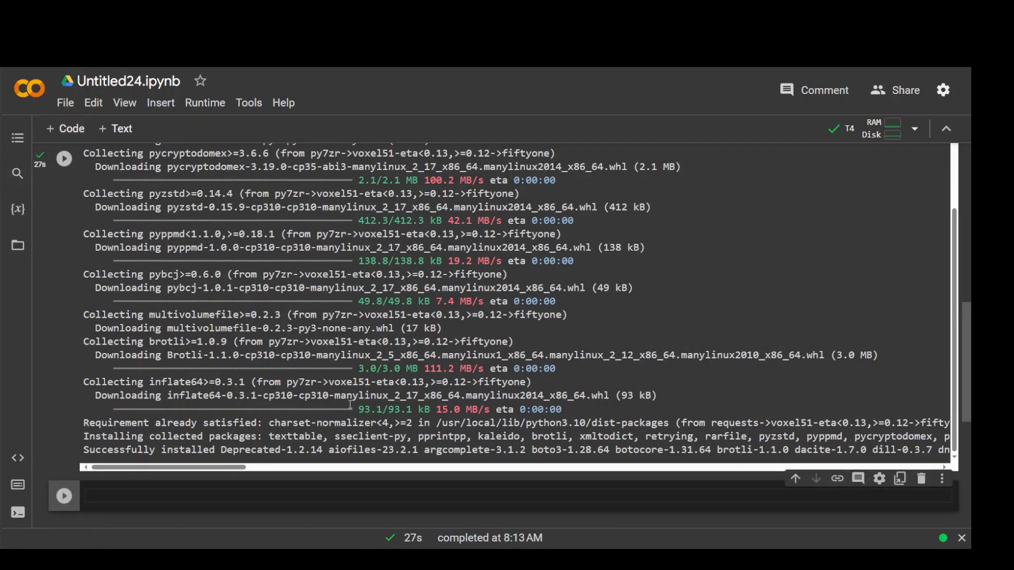
Install the fiftyone-db-ubuntu2204 database package in the next cell.
type("!pip install fiftyone-db-ubuntu2204")
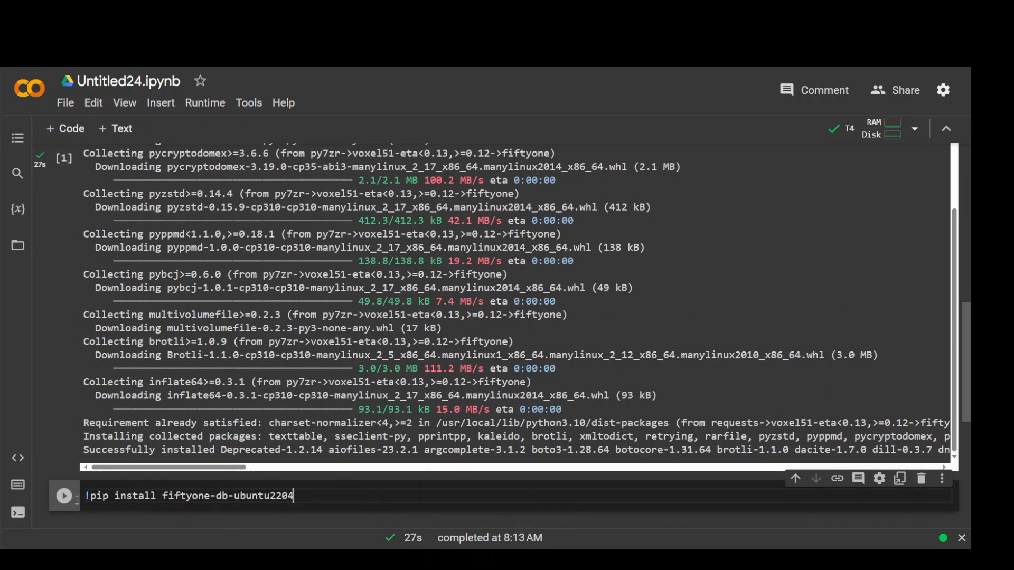
left_click(63, 495)
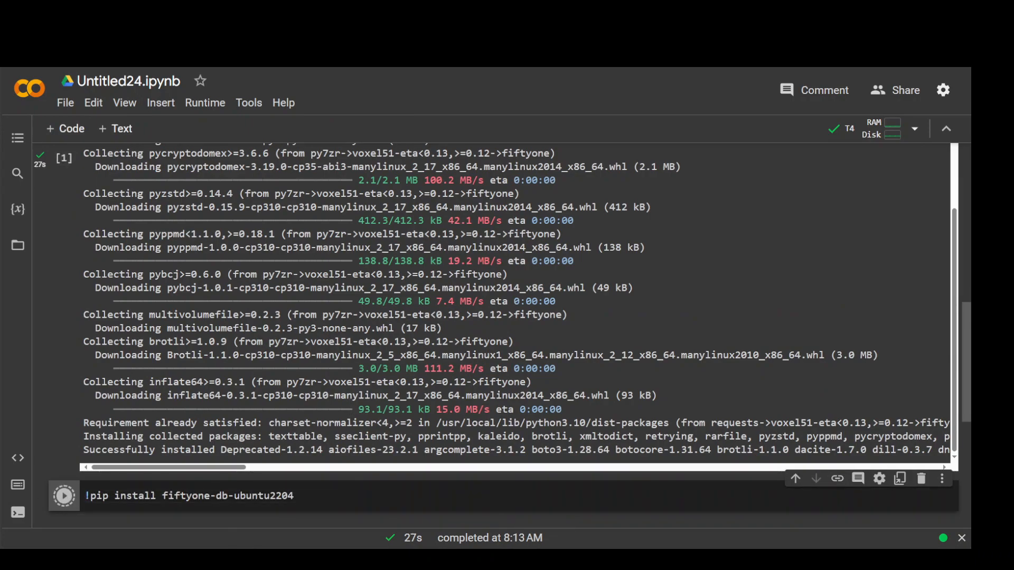
left_click(64, 495)
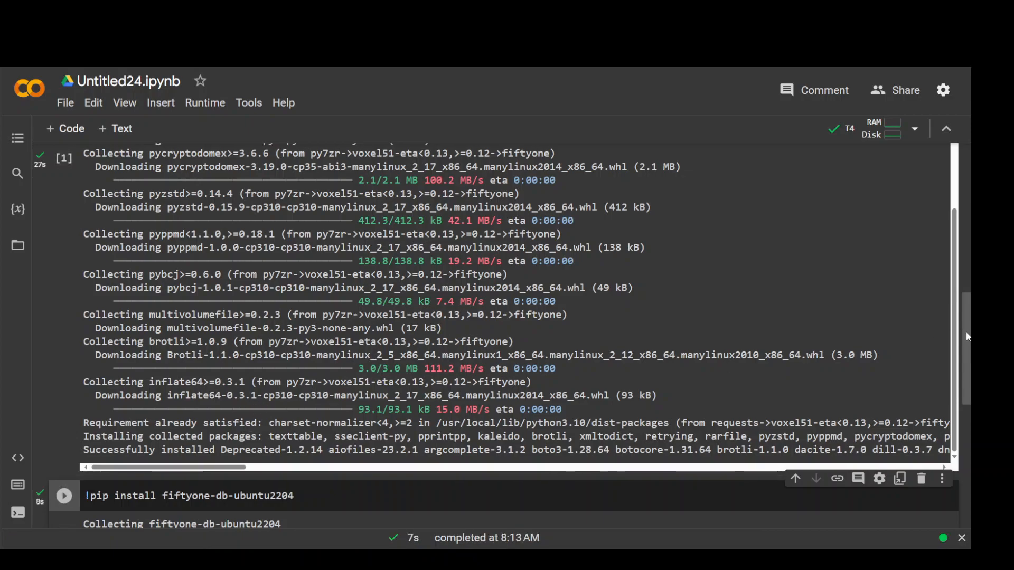
scroll("down", 3)
type("import fiftyone as fo")
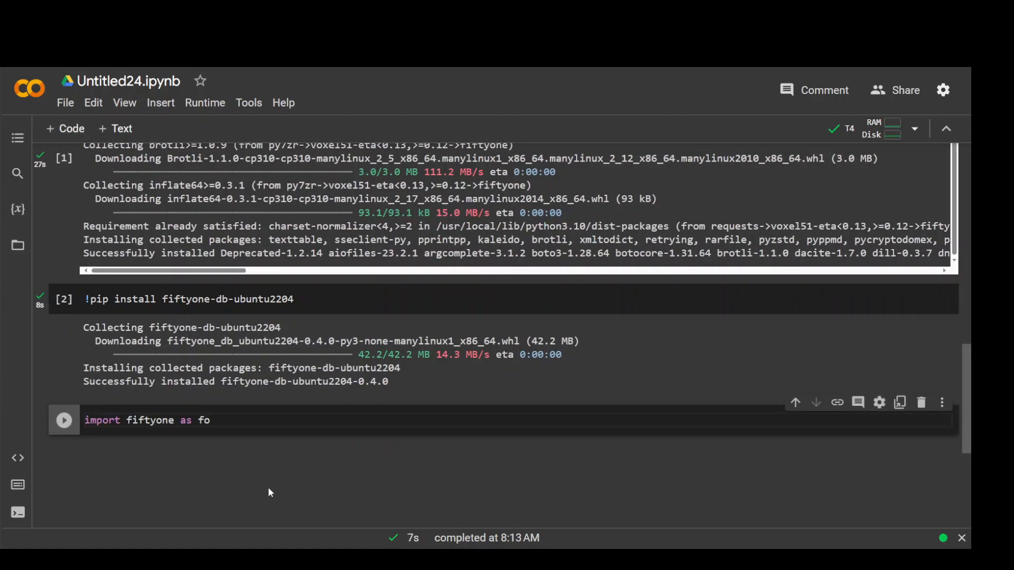
Run 'import fiftyone as fo' and load the quickstart dataset via foz.load_zoo_dataset.
left_click(64, 421)
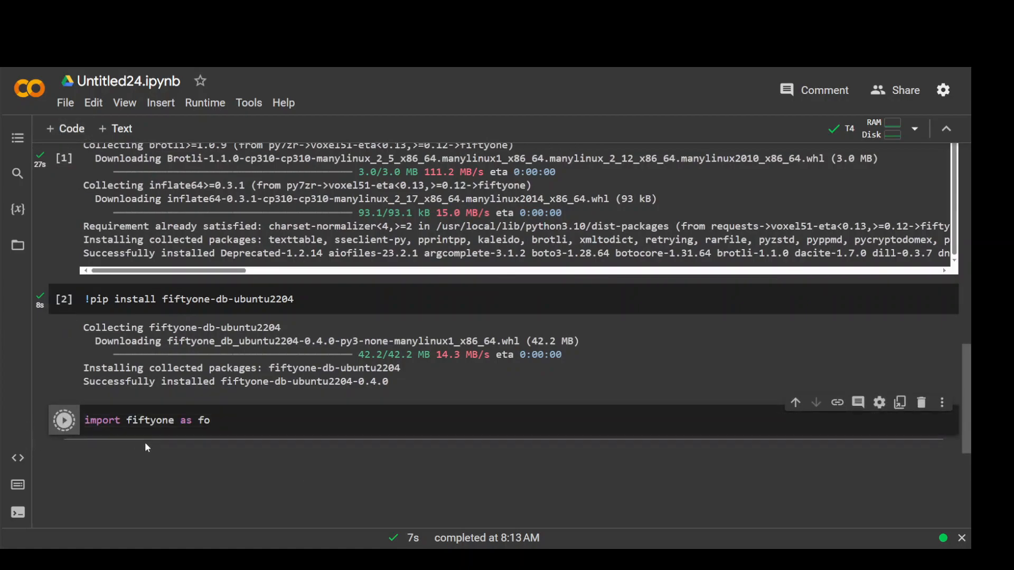
left_click(63, 419)
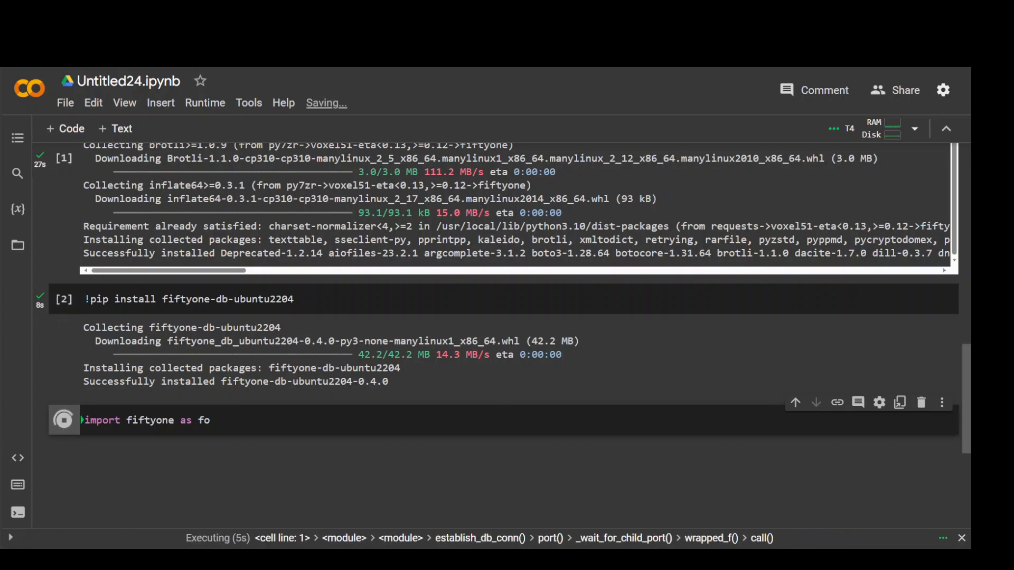
left_click(65, 420)
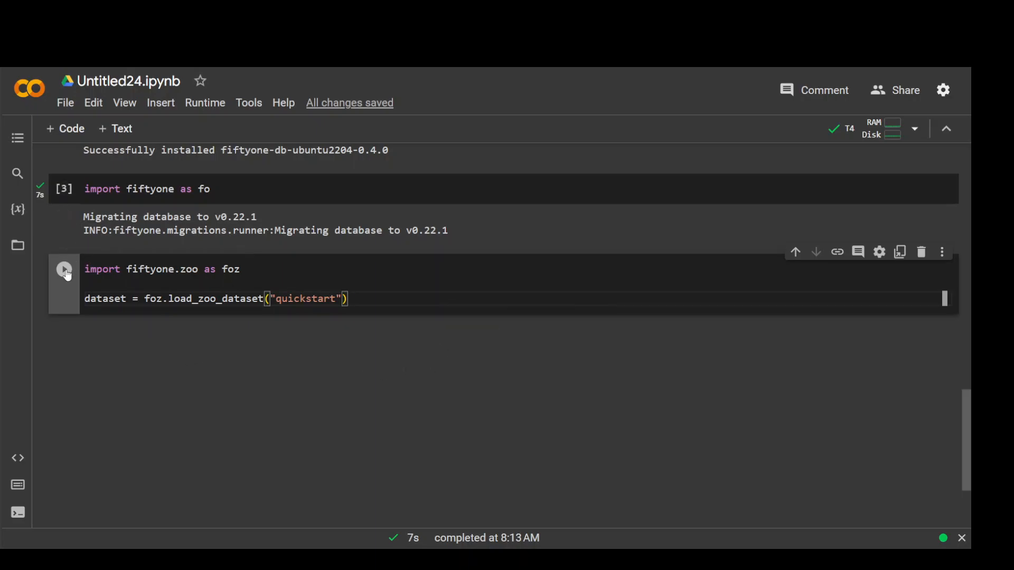
left_click(63, 269)
type("print(dataset)")
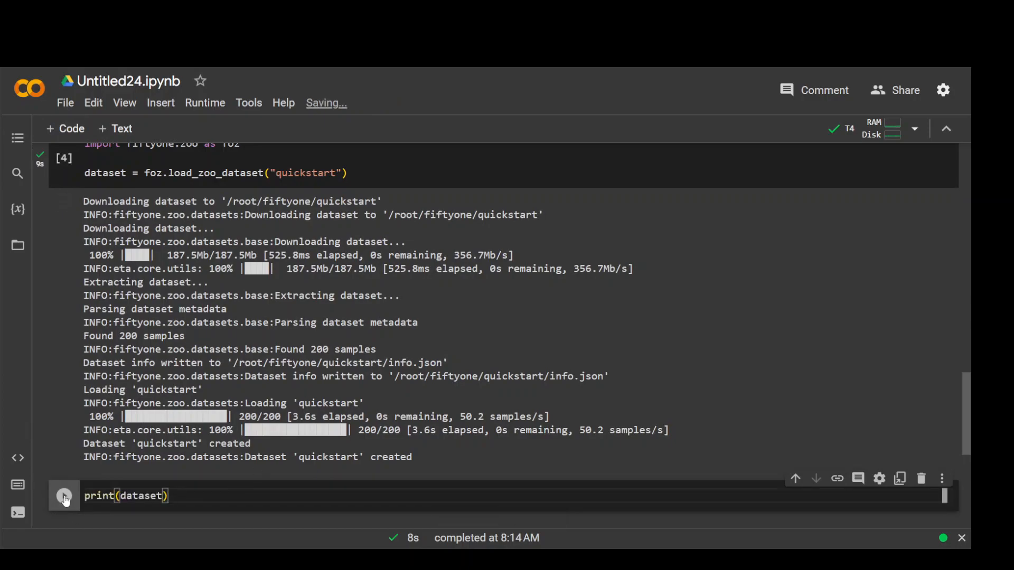
Run print(dataset) to show the 200-sample summary with ground_truth, uniqueness and predictions fields.
left_click(64, 496)
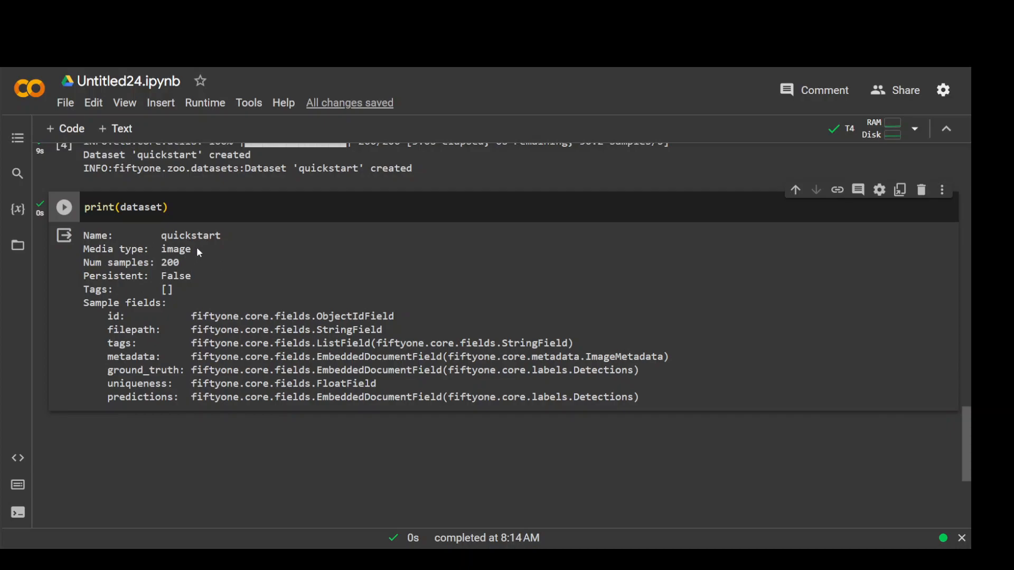
mouse_move(197, 419)
type("session = fo.launch_app(dataset)")
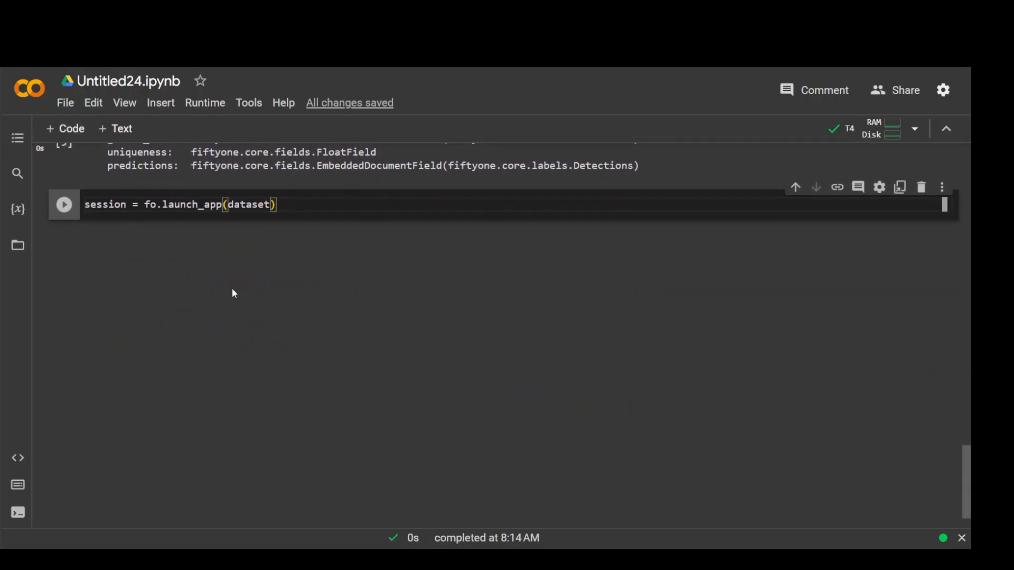
Run session = fo.launch_app(dataset), printing the FiftyOne welcome banner, and start a new cell.
left_click(65, 204)
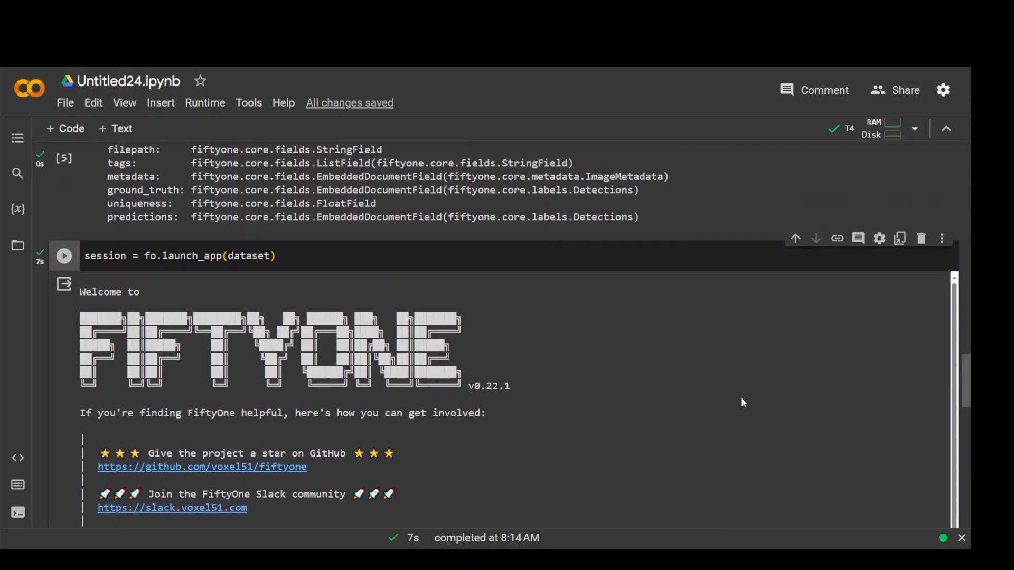
scroll("down", 3)
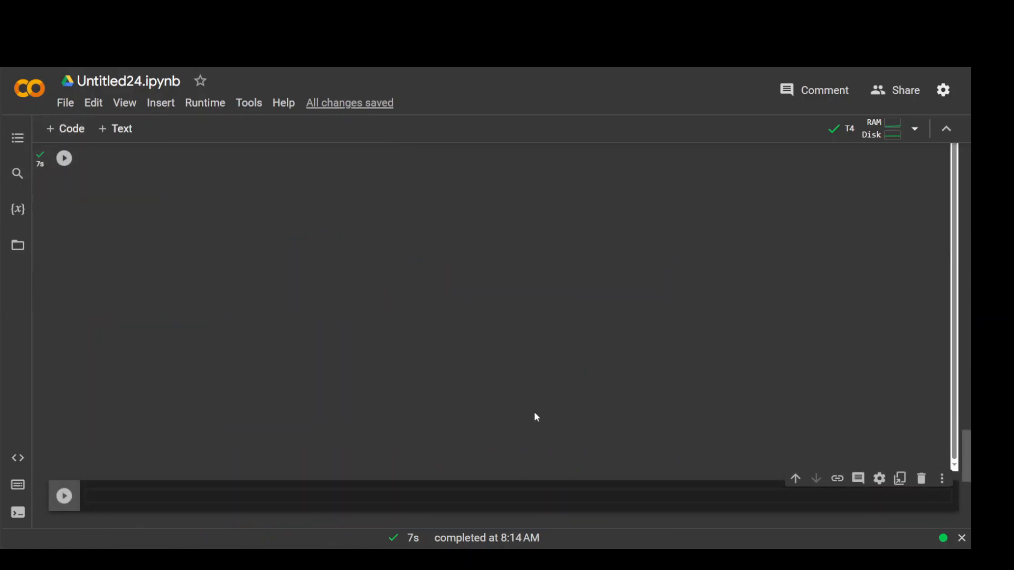
left_click(63, 158)
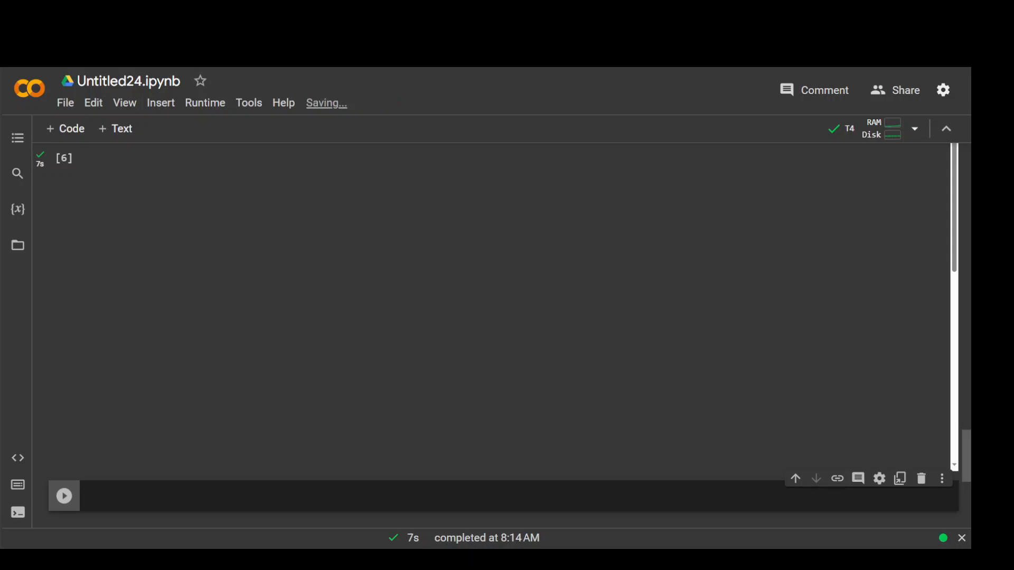
Run session.show() to embed the FiftyOne app with the quickstart samples and detection boxes.
type("session.show()")
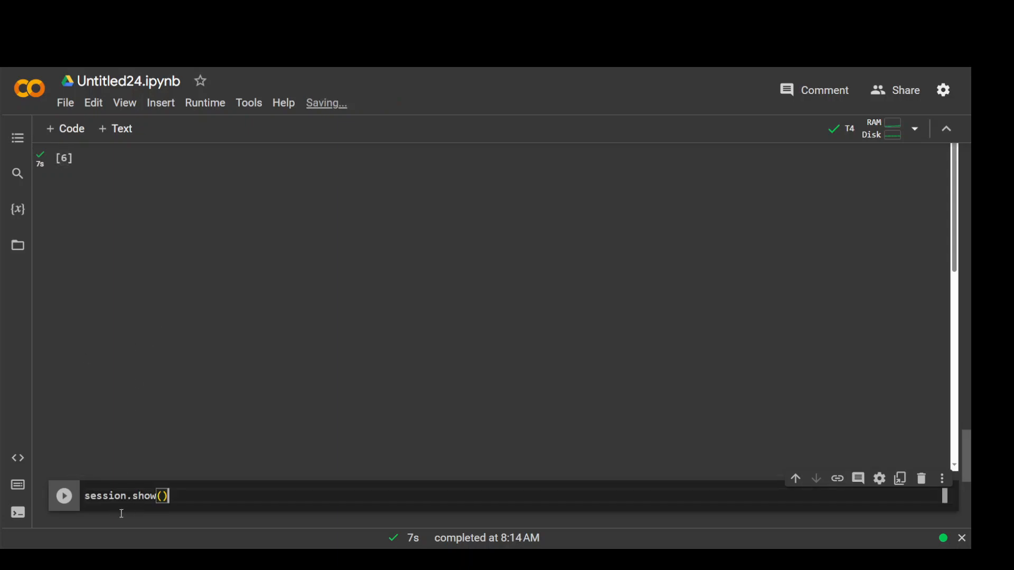
left_click(63, 496)
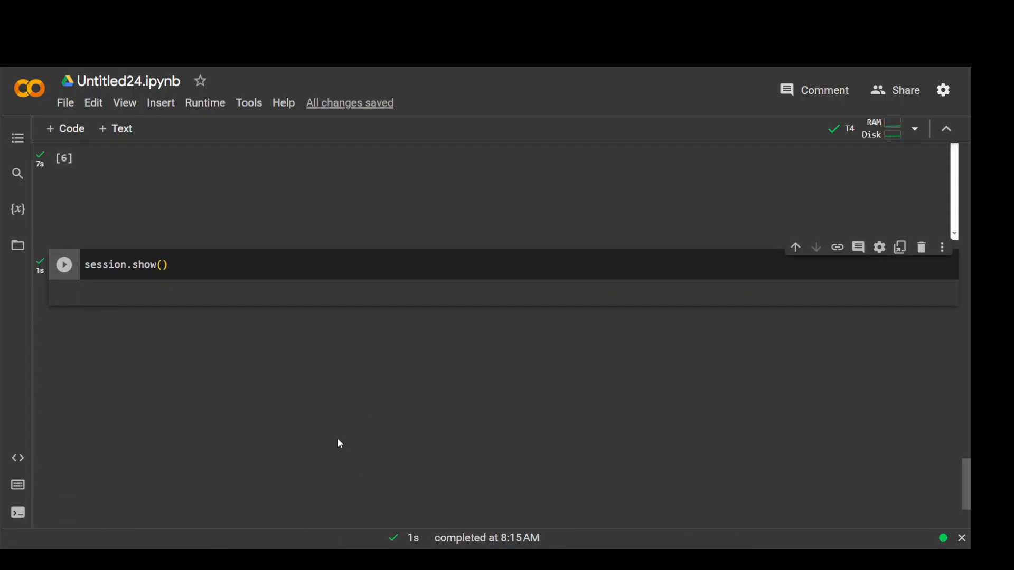
left_click(63, 264)
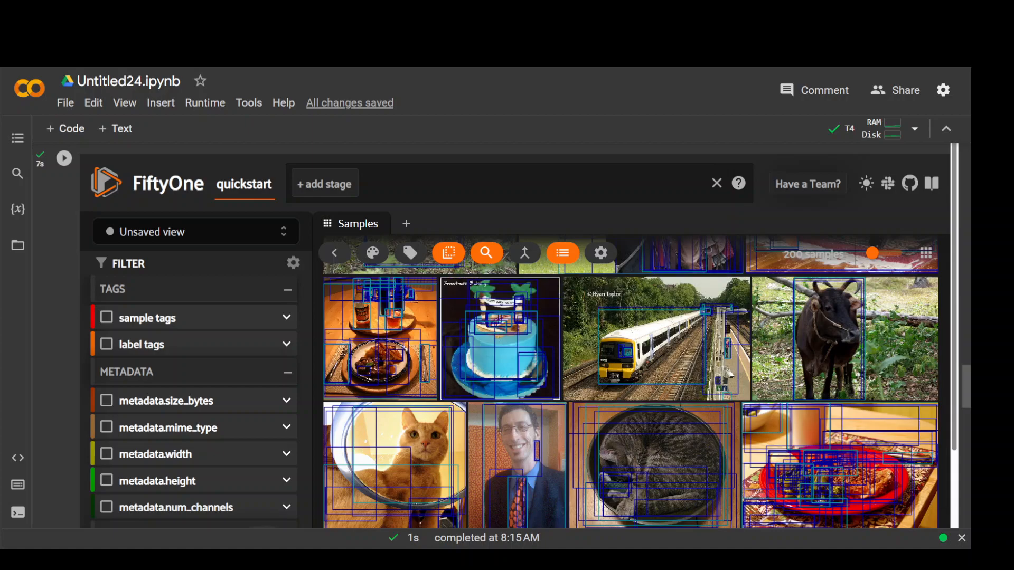
Add a SortBy view stage and begin entering the uniqueness field name.
left_click(324, 181)
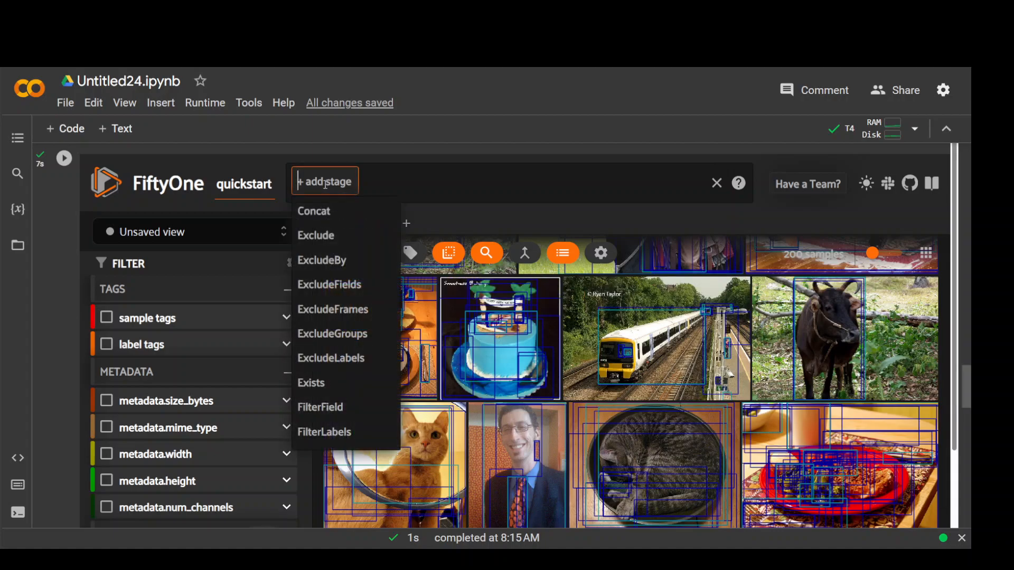
type("sortb")
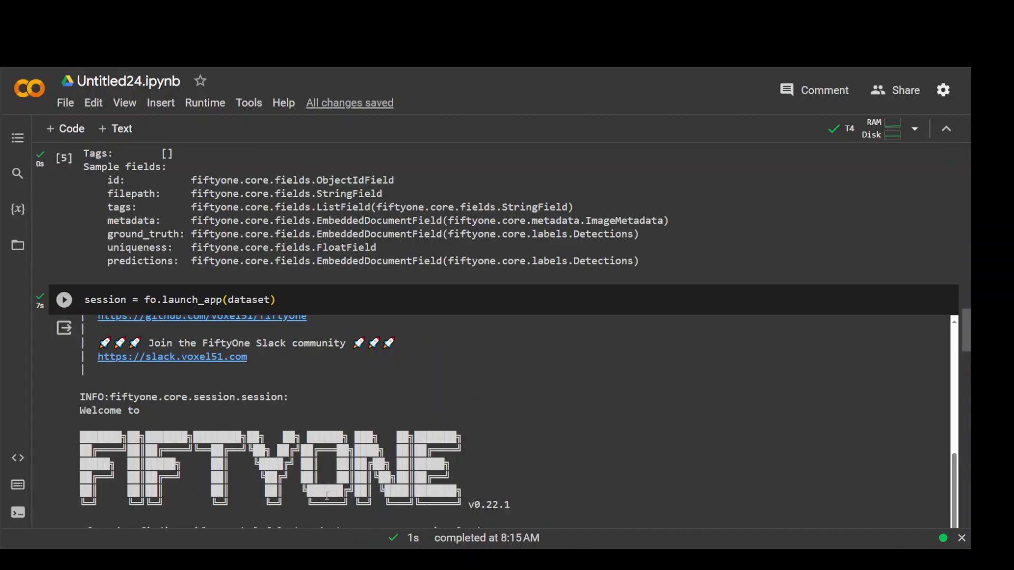
scroll("down", 3)
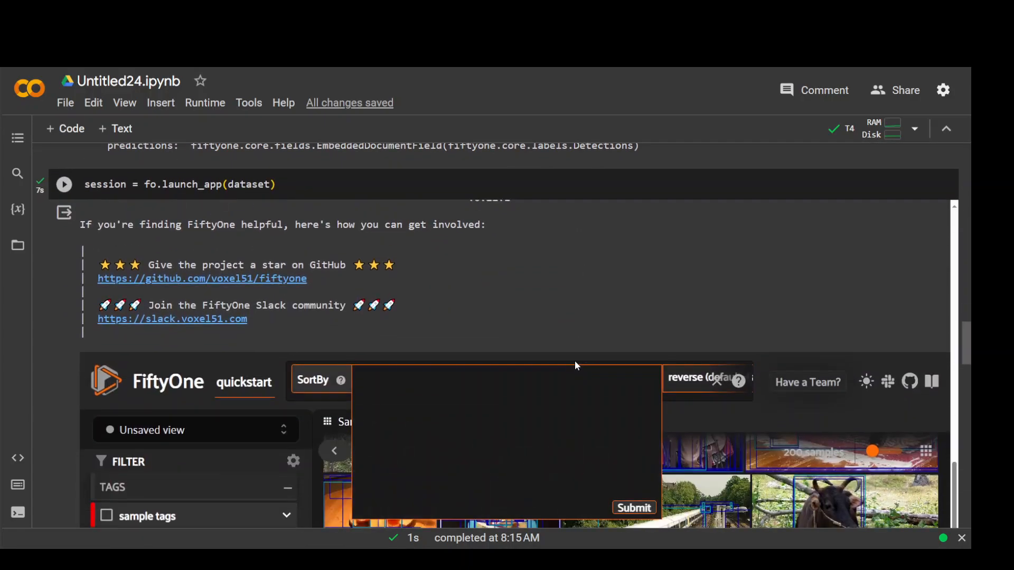
mouse_move(435, 424)
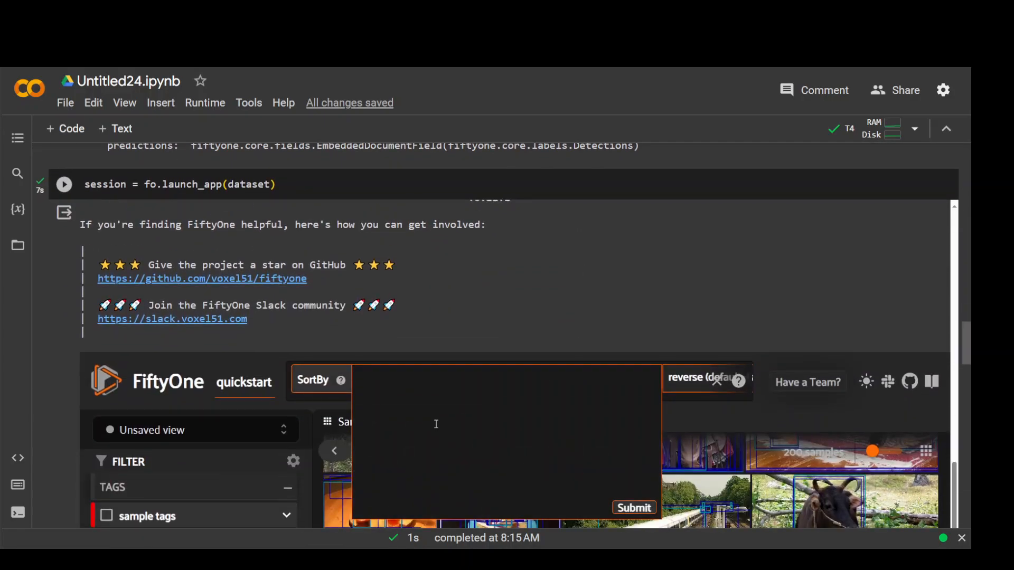
type("uni")
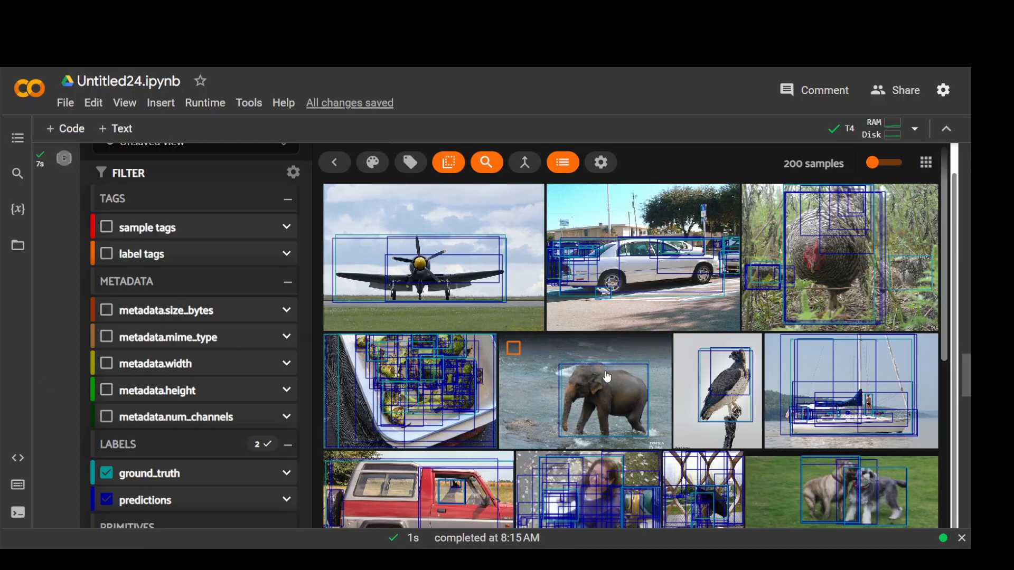
mouse_move(444, 230)
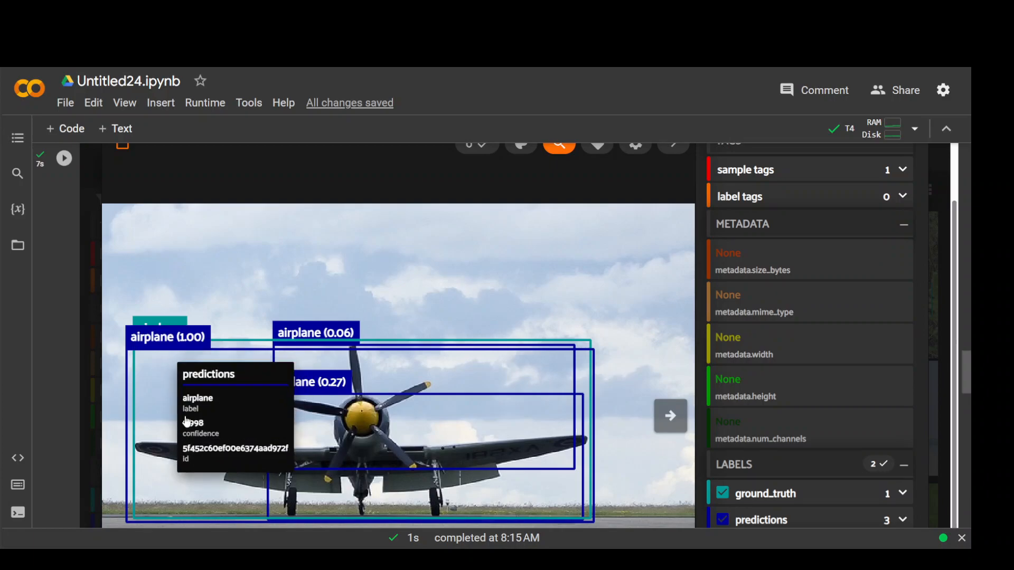
mouse_move(379, 447)
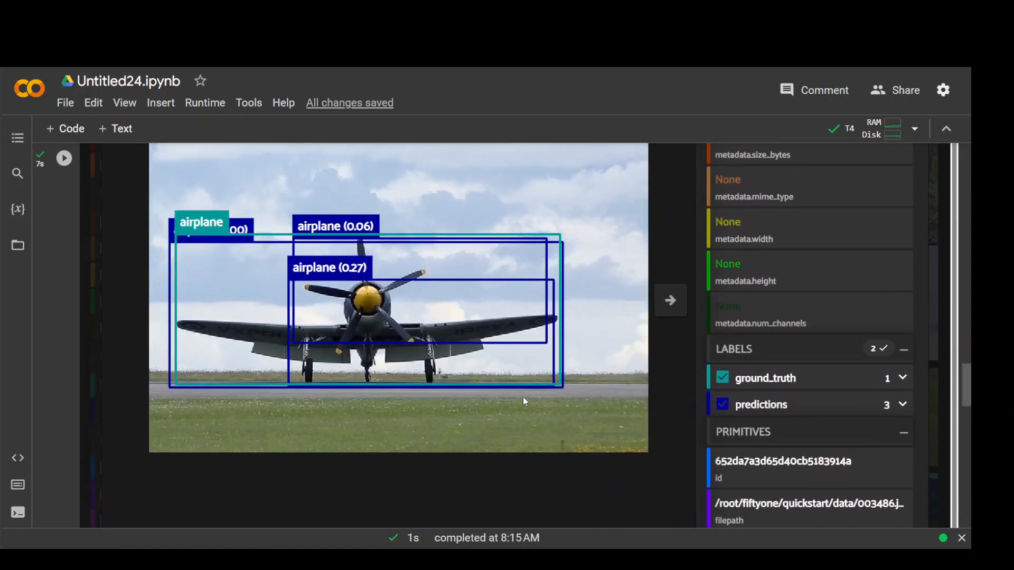
mouse_move(317, 290)
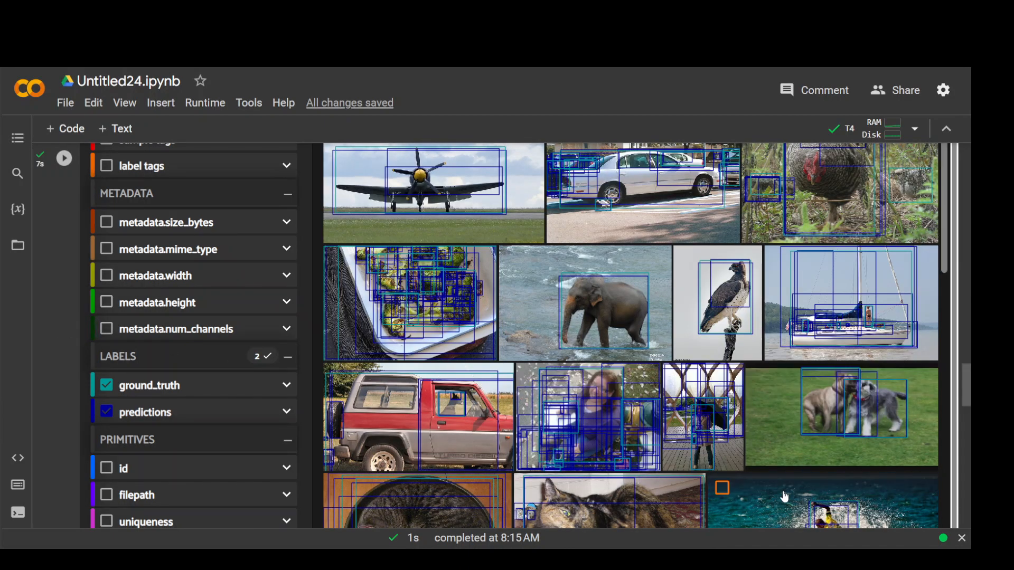
scroll("down", 3)
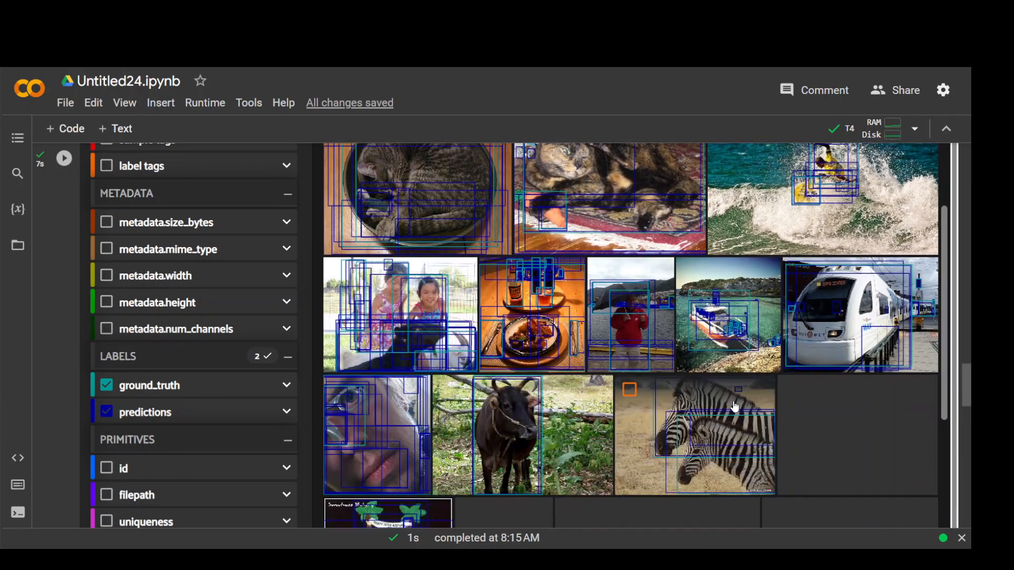
scroll("down", 3)
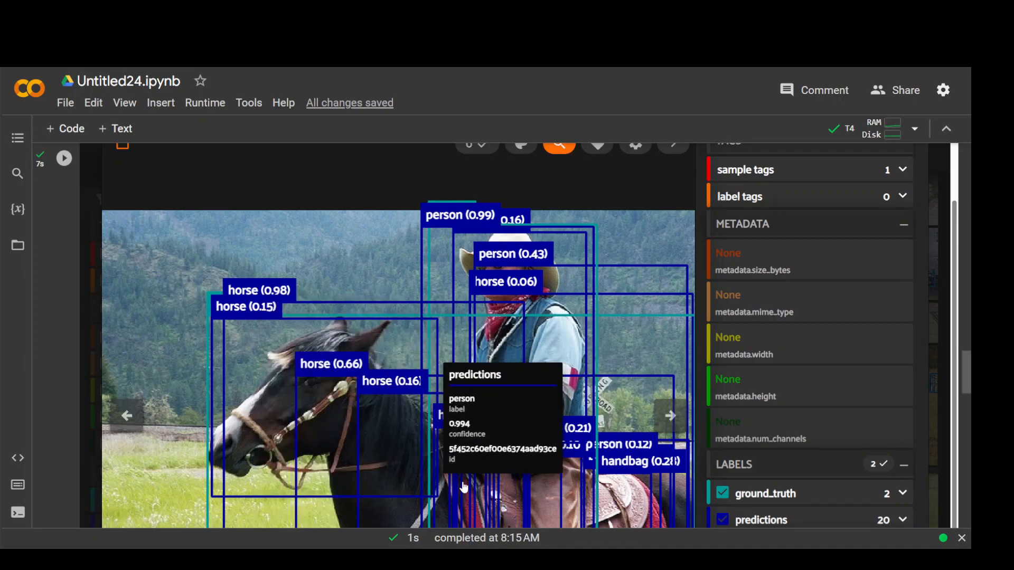
mouse_move(588, 375)
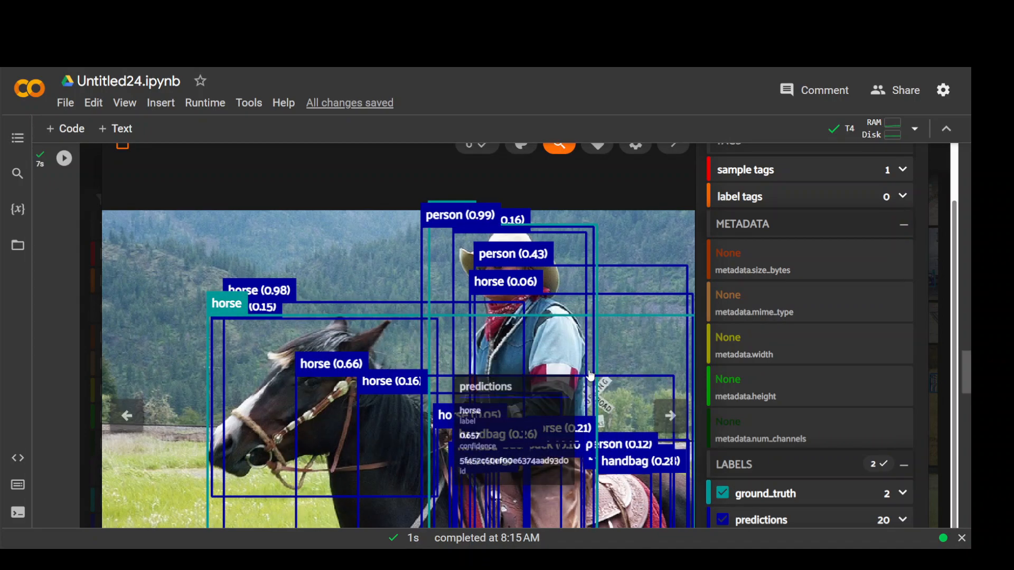
mouse_move(317, 365)
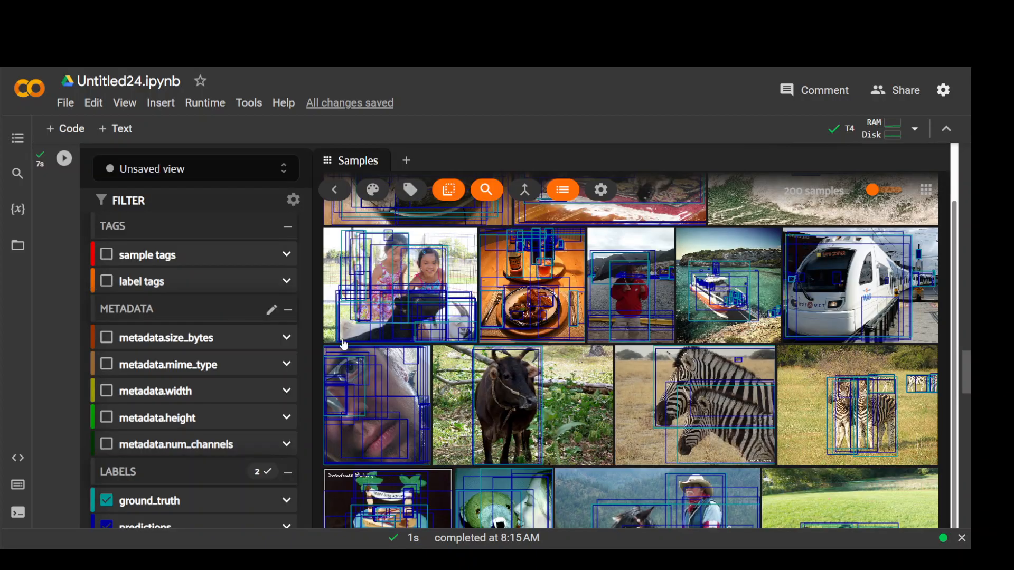
left_click(63, 158)
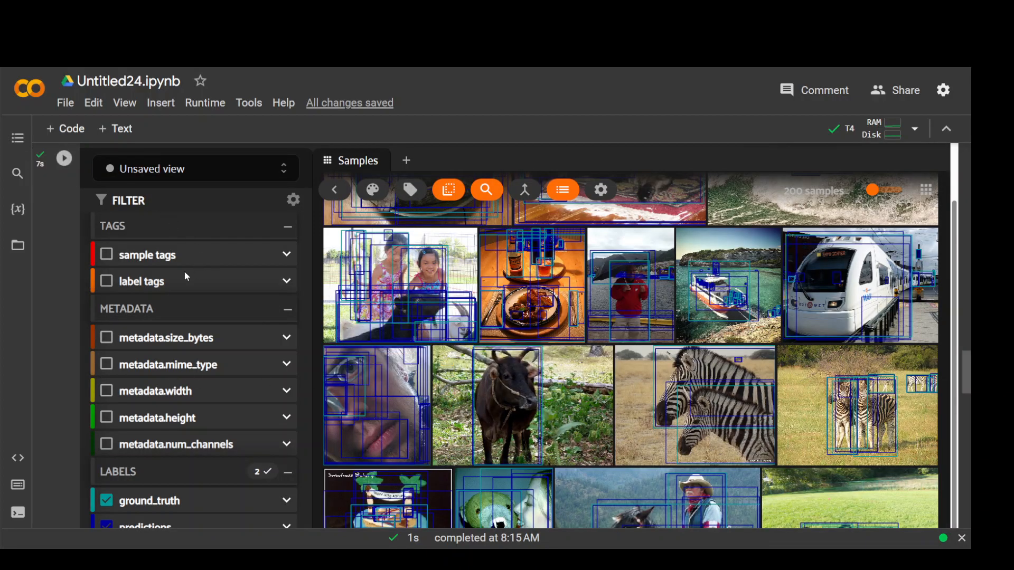
mouse_move(126, 308)
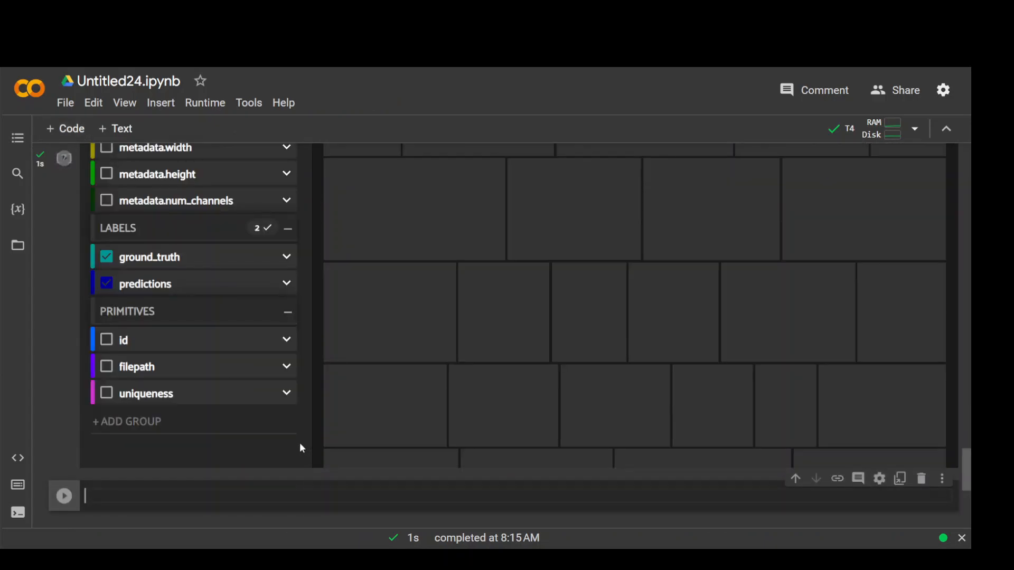
Start editing the new empty cell holding session.show() below the app.
left_click(65, 496)
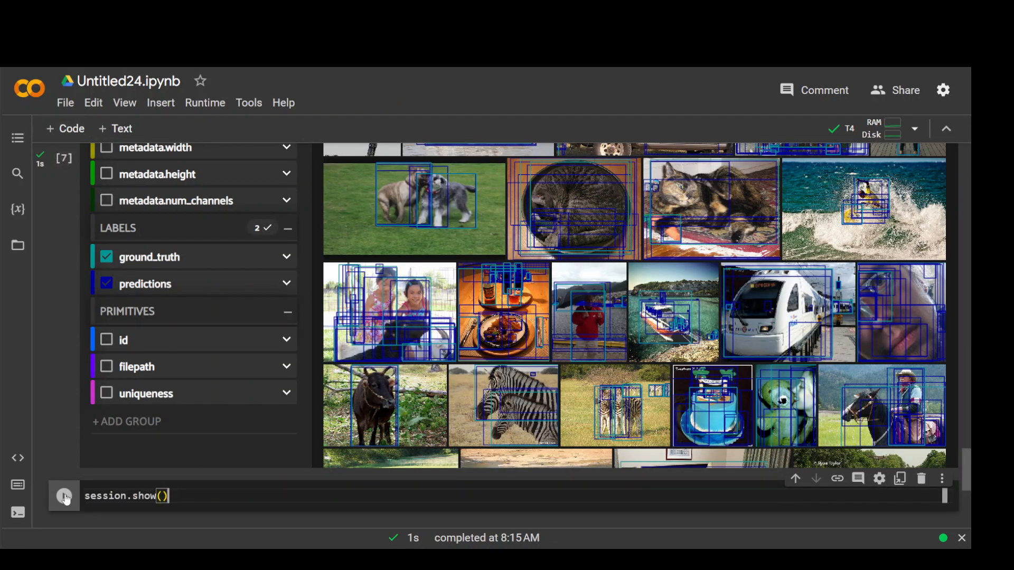
Run session.show(), then print(session.view.first()) showing the first sample's id, filepath, tags and detections.
left_click(64, 496)
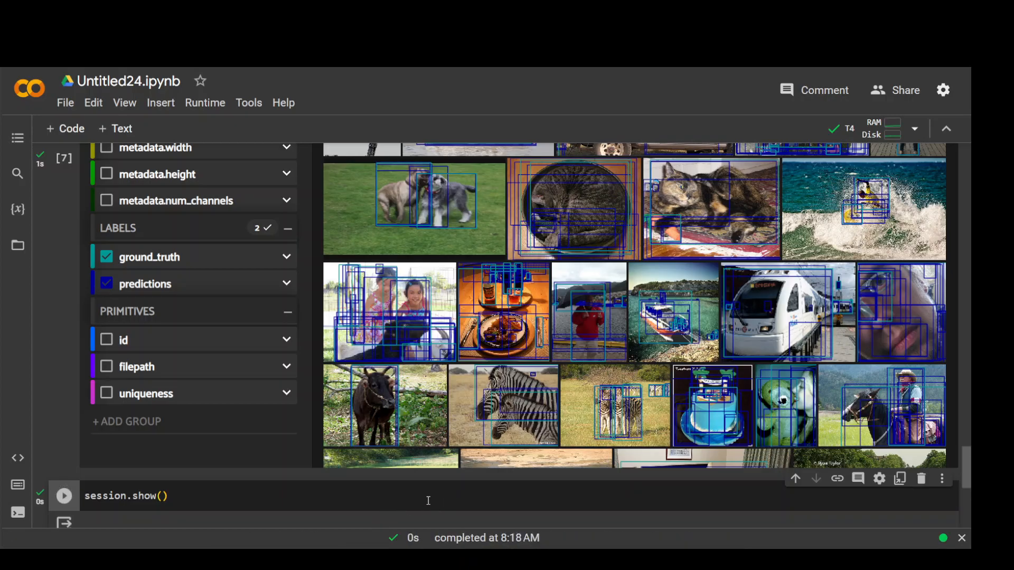
scroll("down", 3)
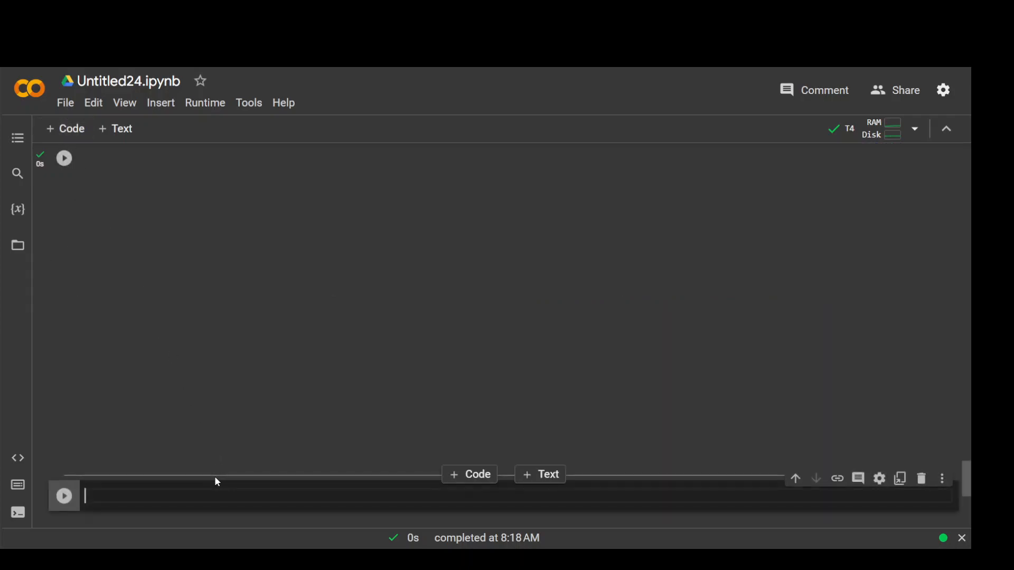
type("print(session.view.first())")
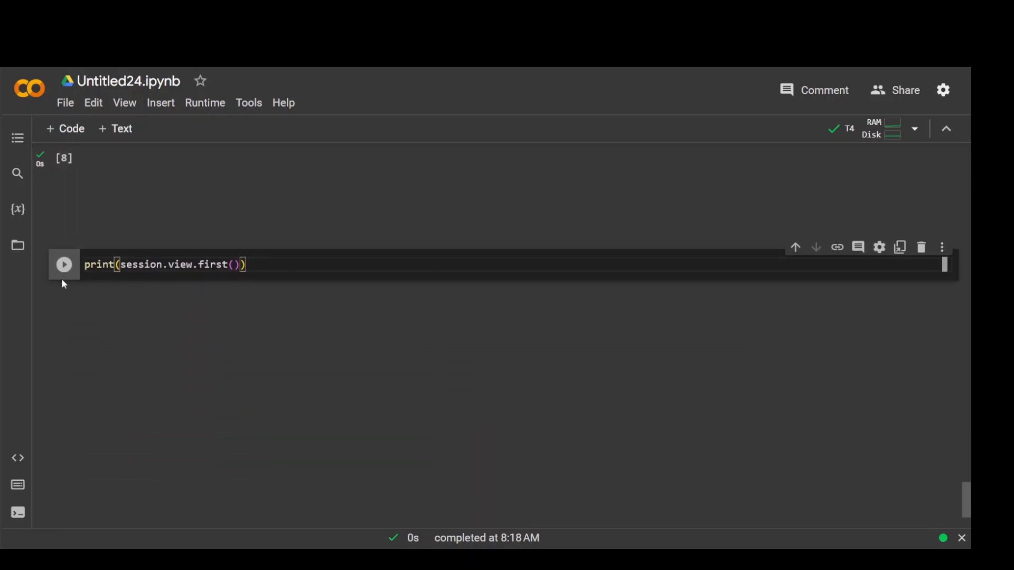
left_click(63, 264)
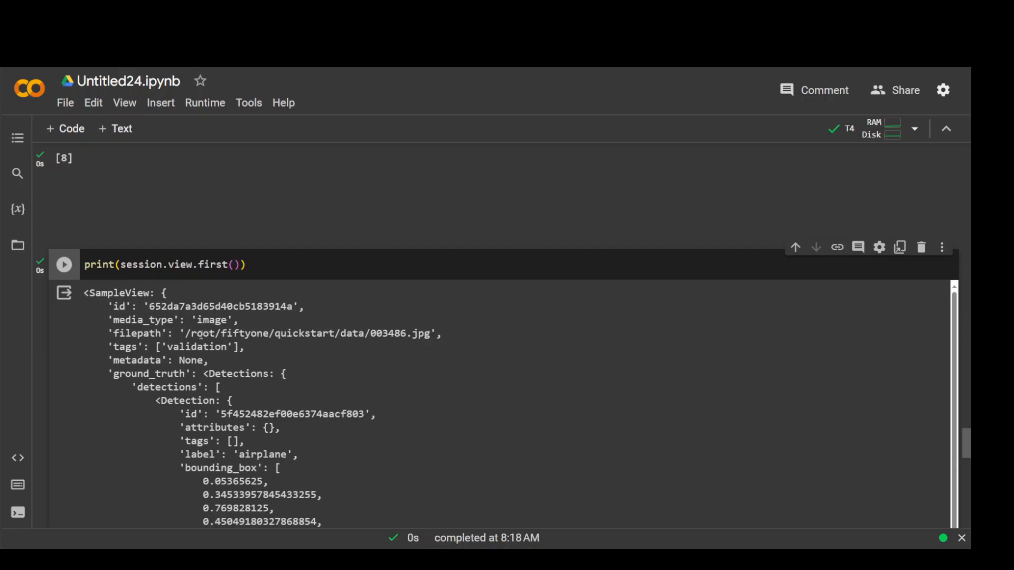
double_click(307, 333)
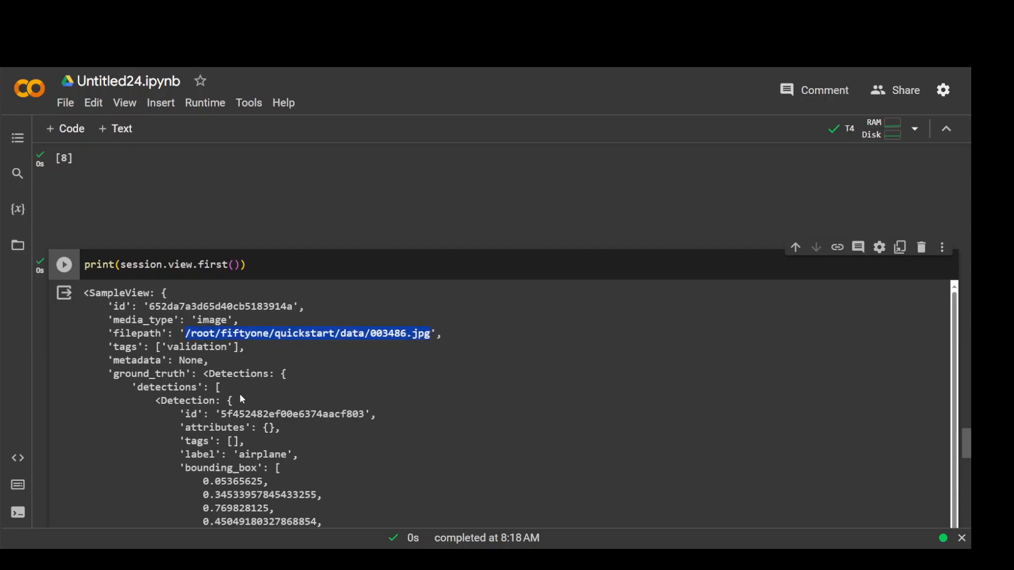
scroll("down", 3)
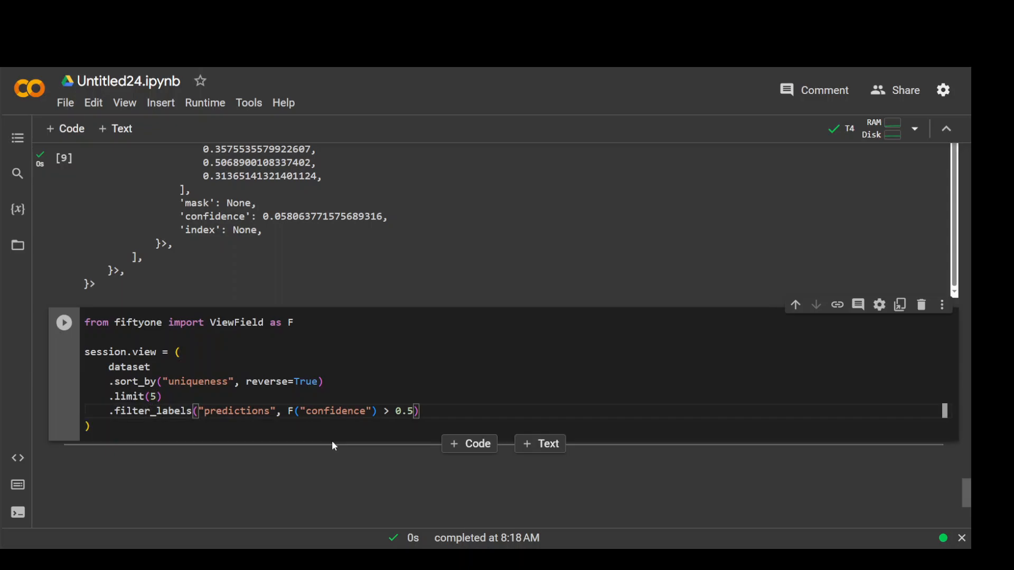
mouse_move(63, 323)
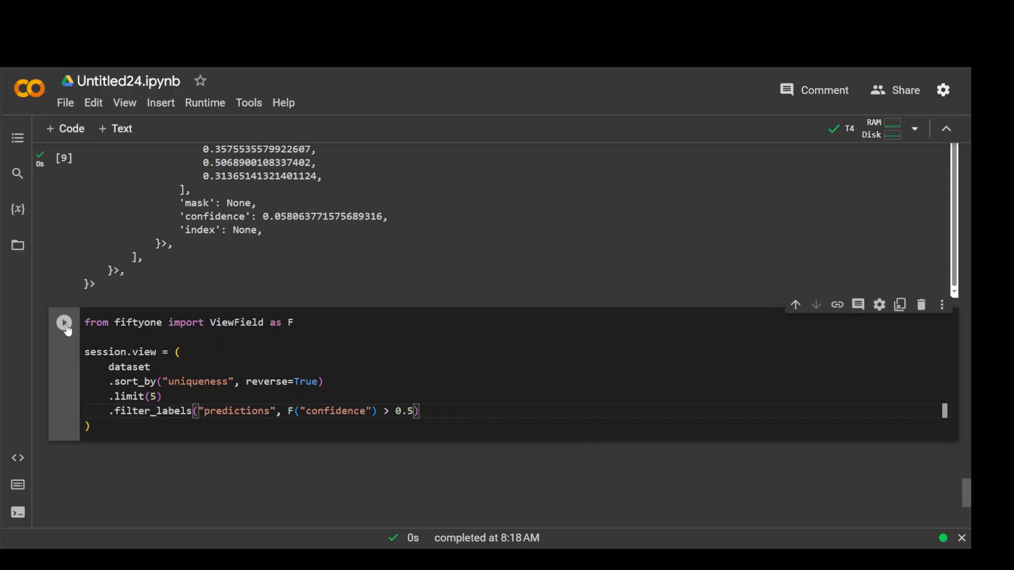
Set session.view to the five most unique samples with prediction confidence above 0.5.
left_click(65, 323)
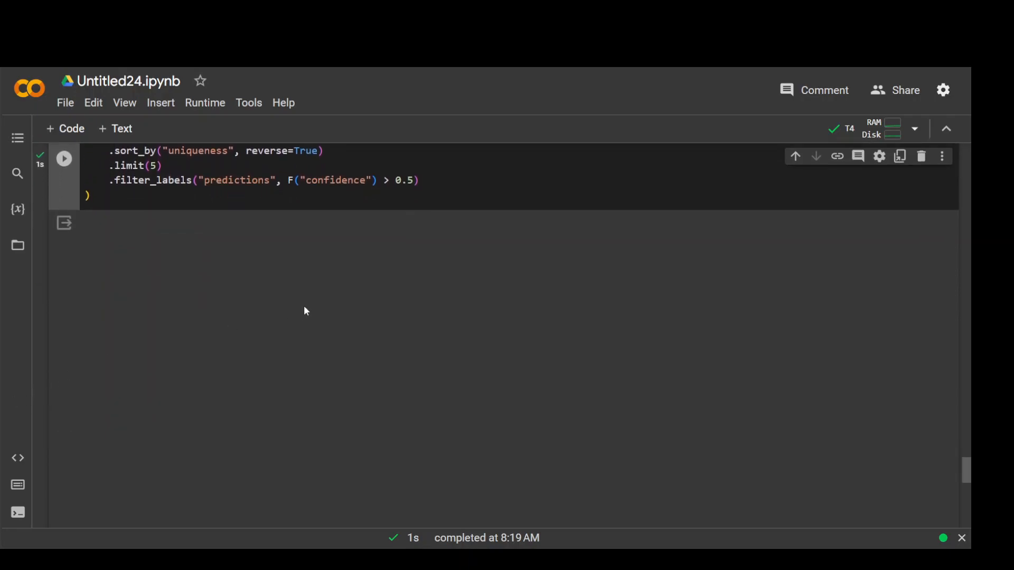
mouse_move(240, 318)
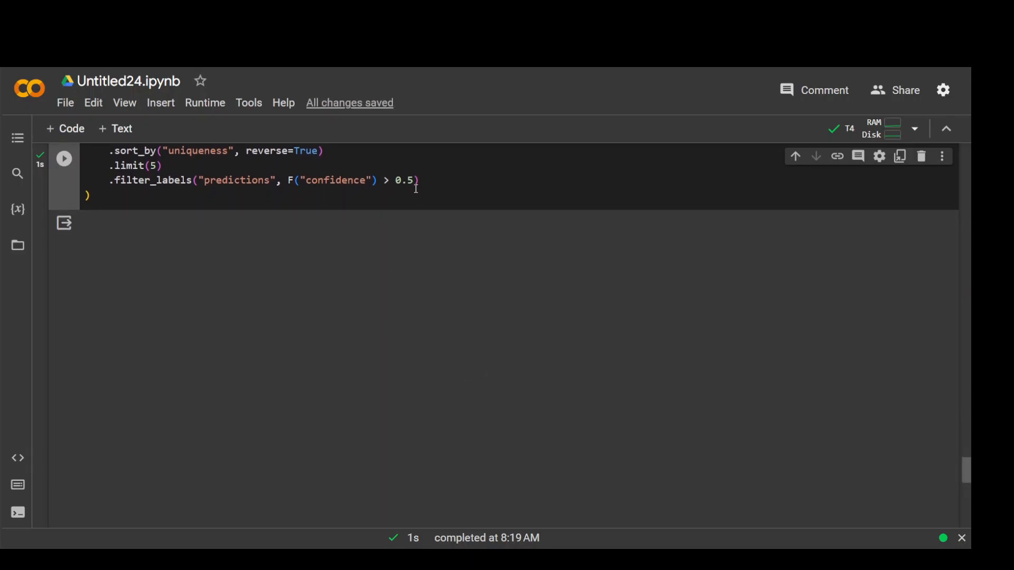
mouse_move(434, 189)
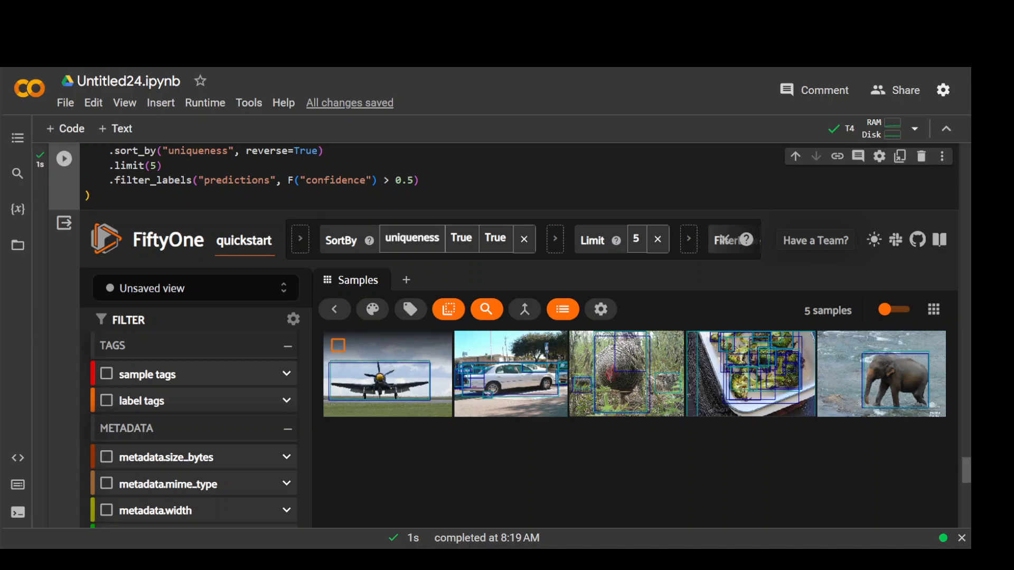
Expand the parked-car sample and step between the car and airplane images comparing boxes.
left_click(338, 345)
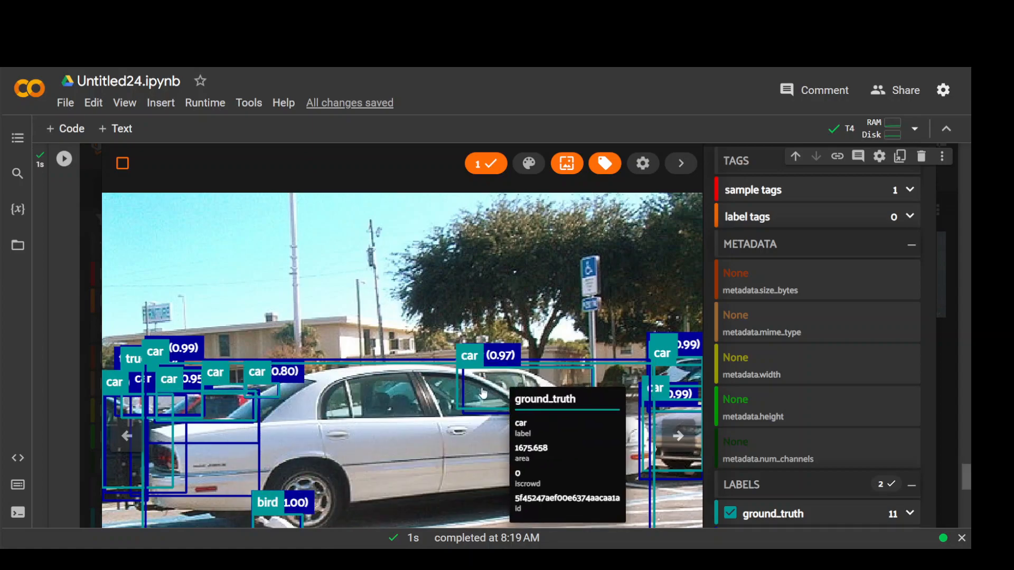
mouse_move(716, 505)
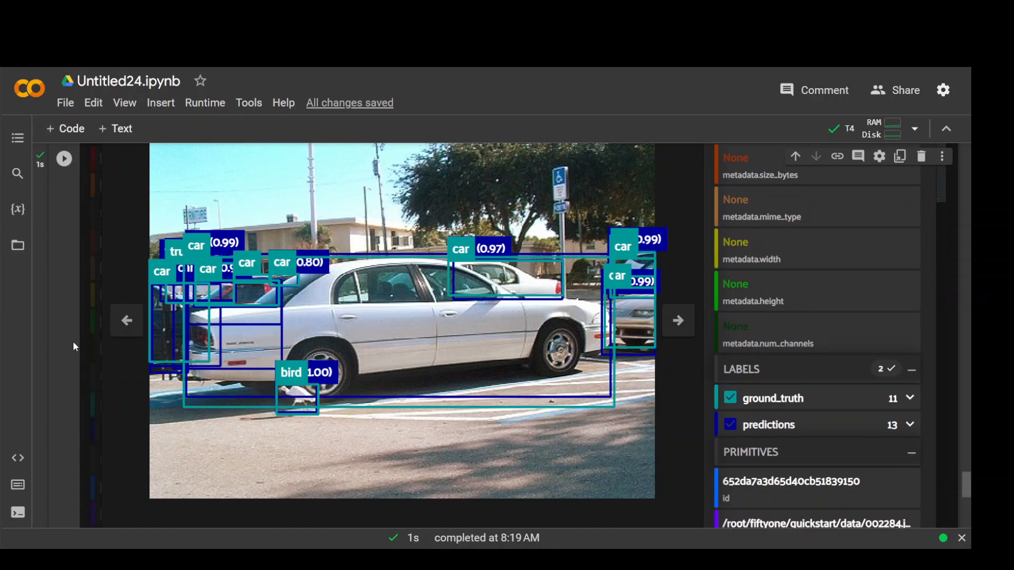
left_click(677, 320)
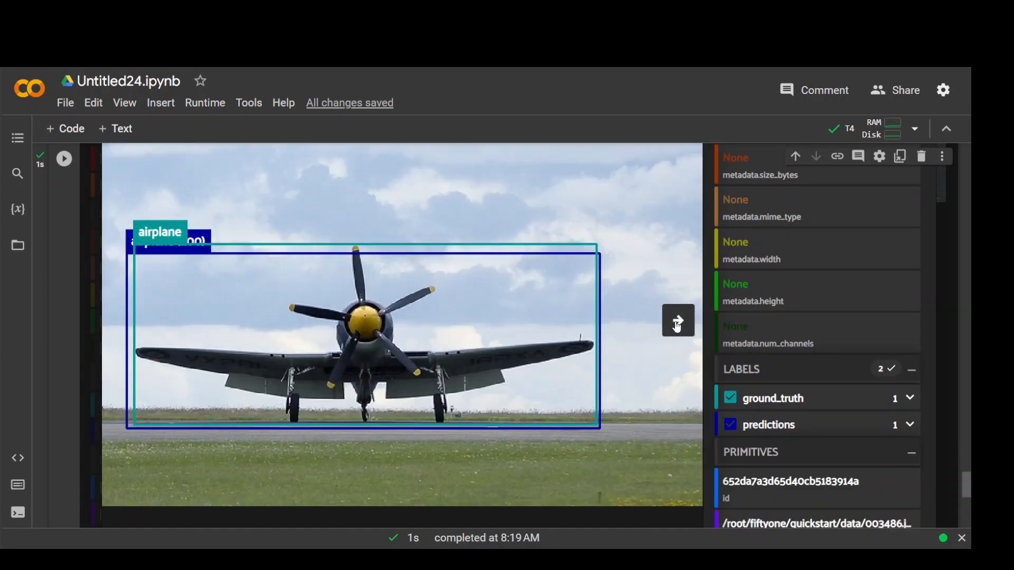
left_click(677, 321)
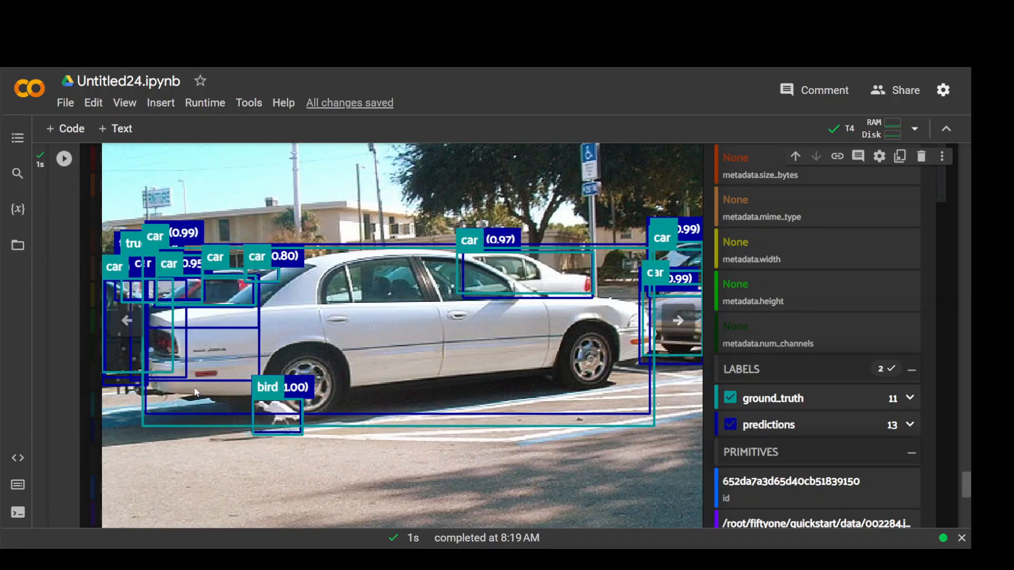
left_click(63, 166)
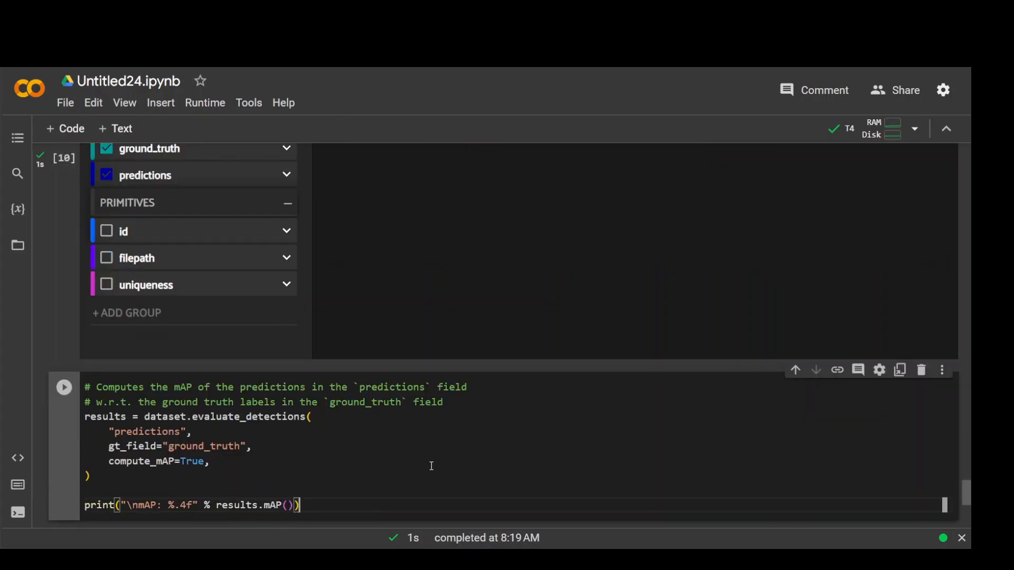
Run the evaluate_detections cell, yielding mAP 0.3957 for the predictions.
scroll("down", 3)
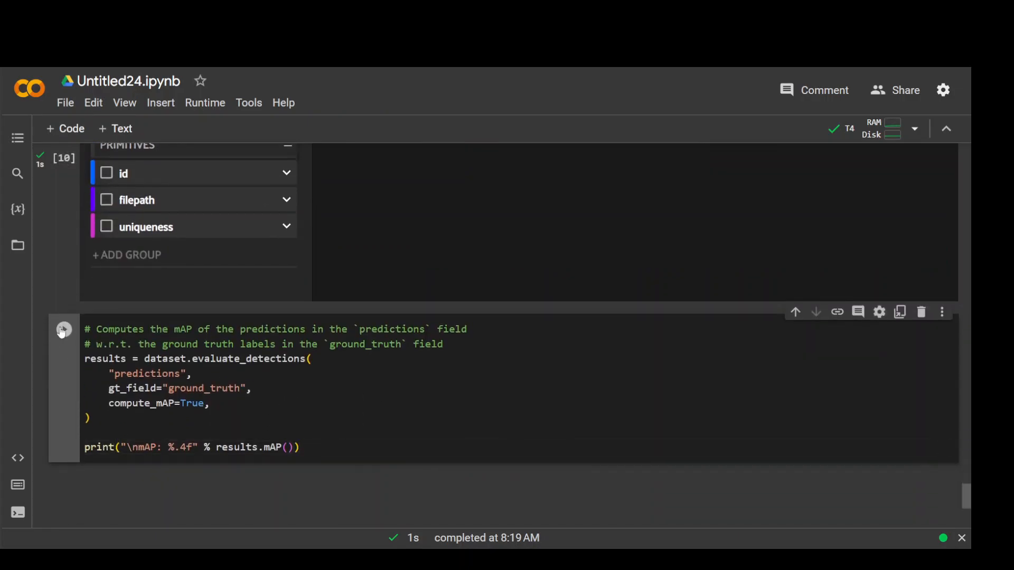
left_click(63, 330)
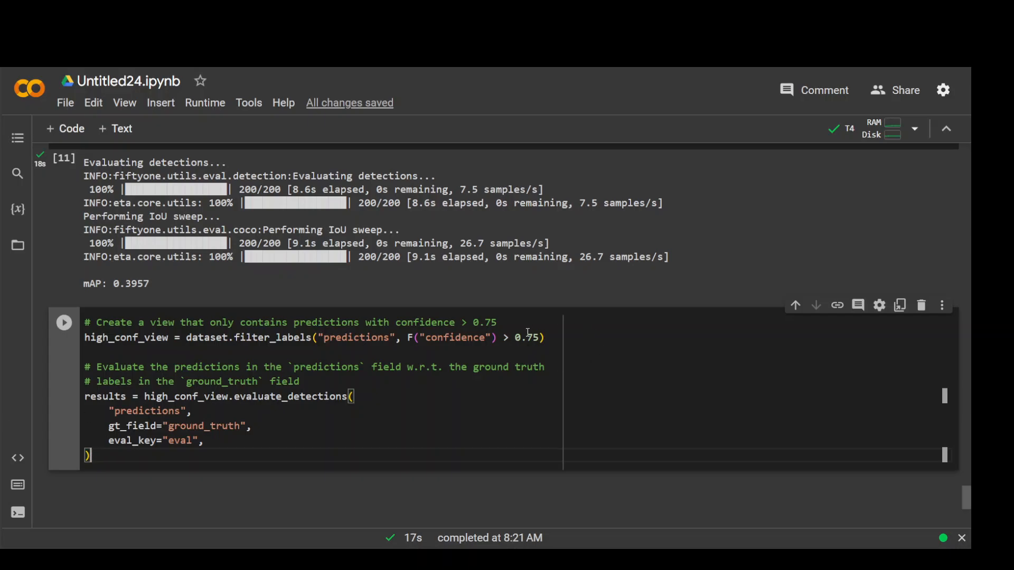
Run the high_conf_view cell evaluating 199 samples' predictions above 0.75 confidence under key eval.
left_click(64, 322)
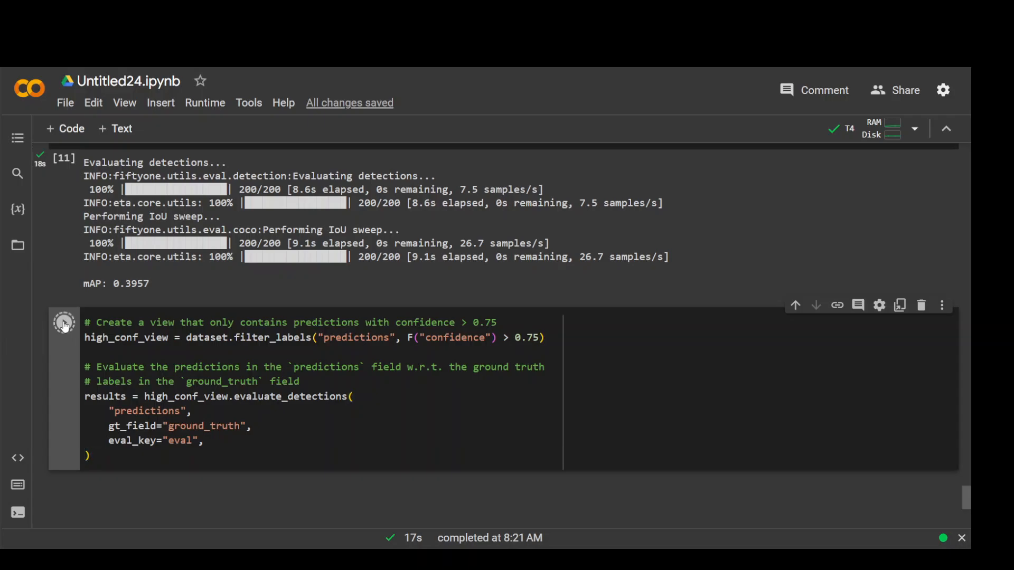
left_click(63, 323)
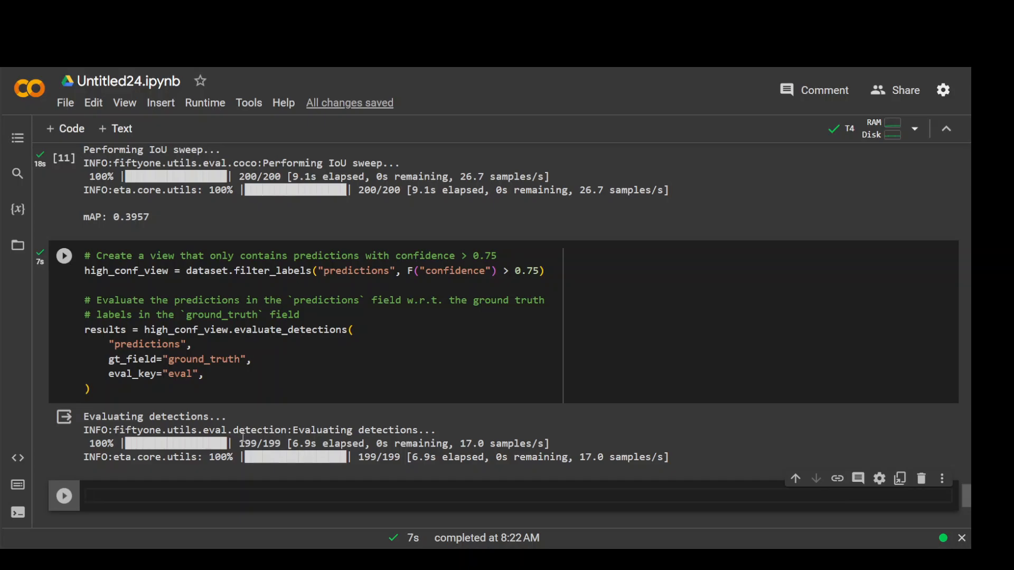
Run the count_values/print_report cell for the top-10 classes (micro avg f1 0.70) and add a code cell below.
scroll("down", 3)
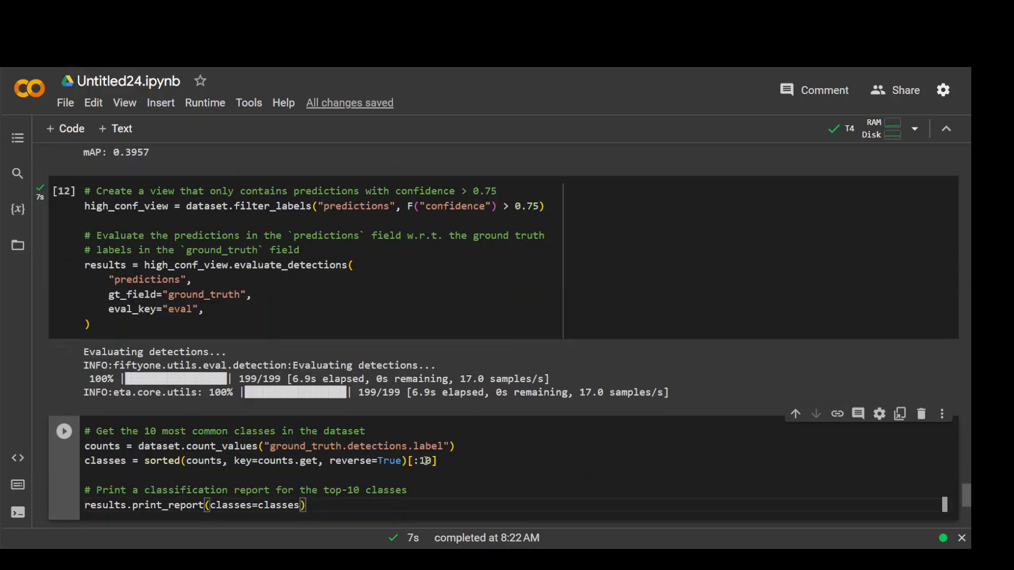
left_click_drag(95, 430, 222, 430)
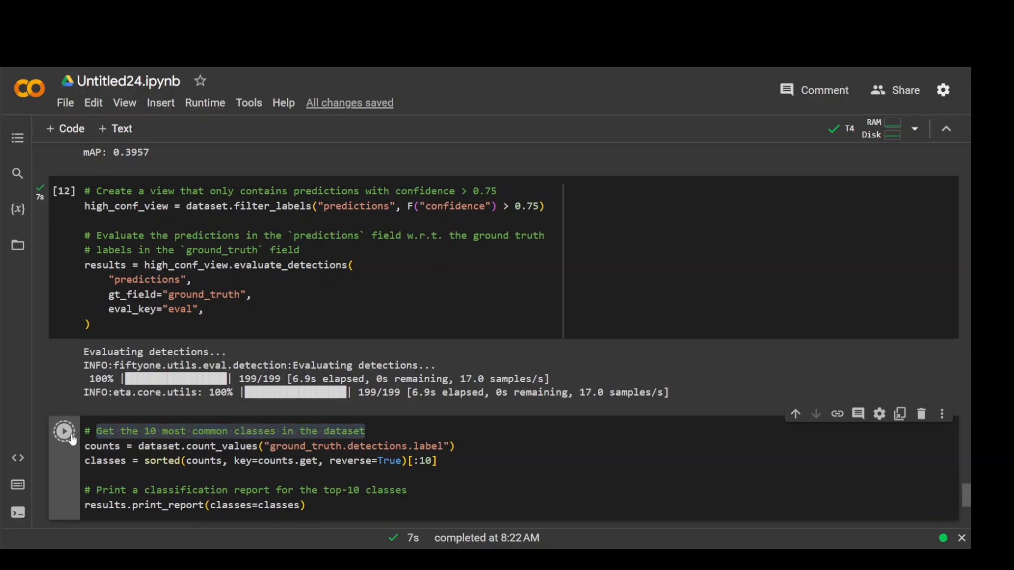
left_click(63, 431)
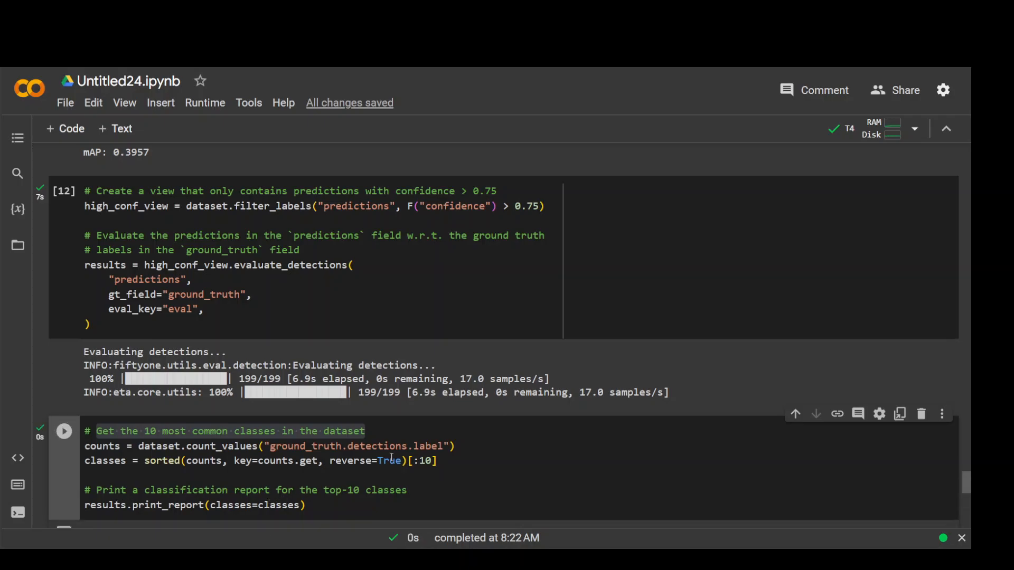
left_click(64, 431)
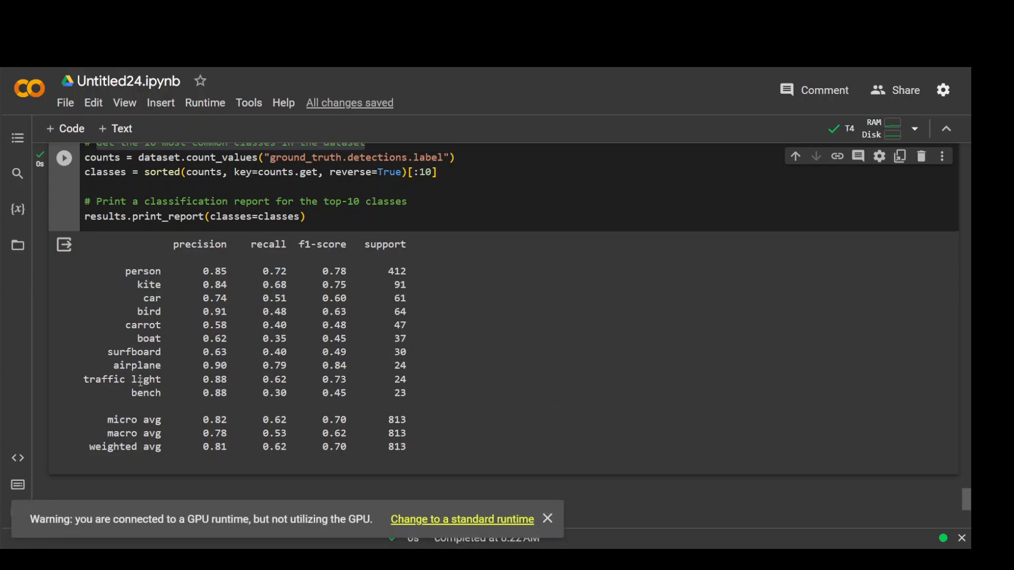
mouse_move(478, 320)
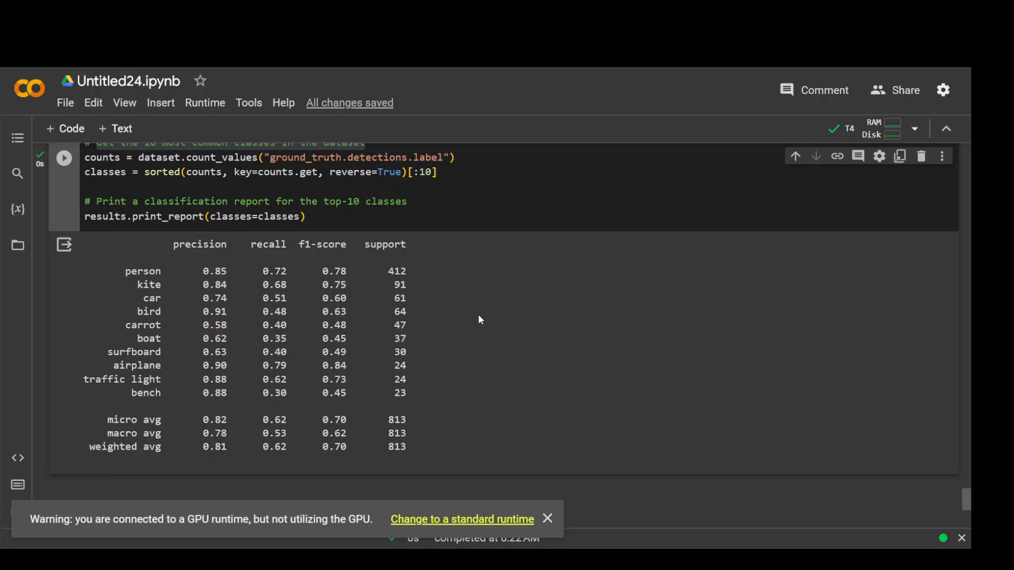
mouse_move(251, 499)
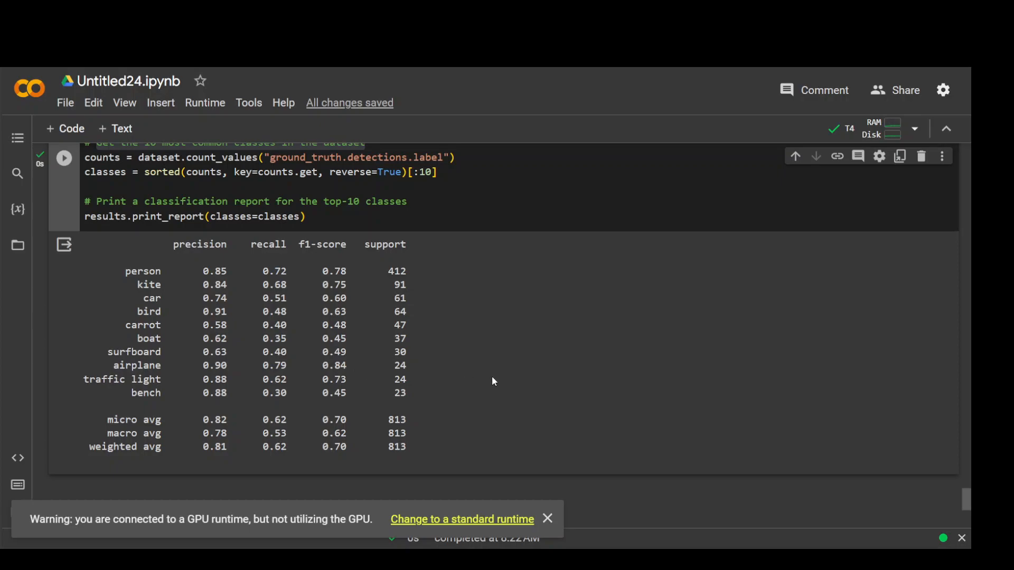
left_click(548, 519)
type("print(dataset)")
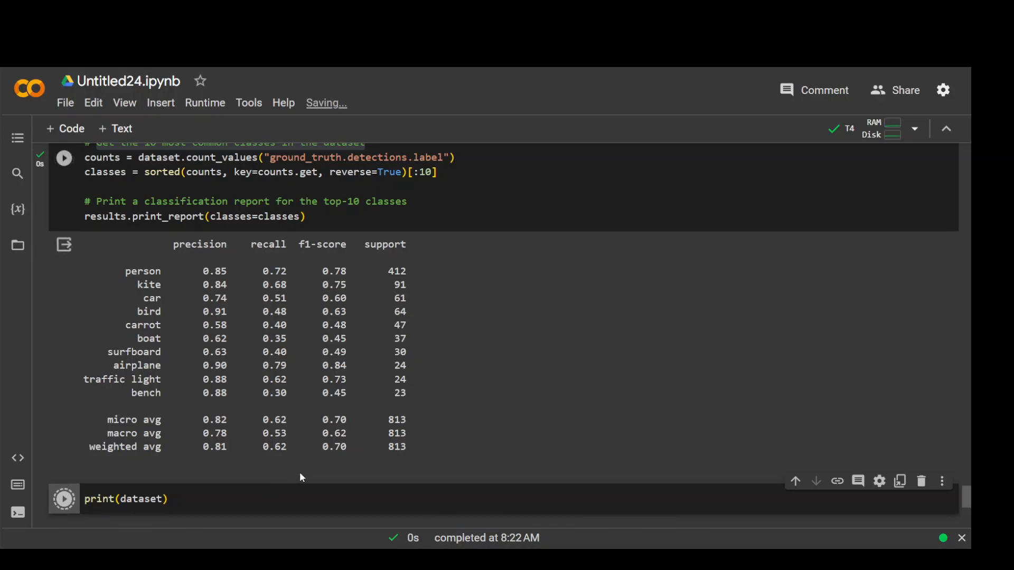
Run print(dataset), listing 200 quickstart samples with eval_tp, eval_fp and eval_fn fields.
left_click(63, 498)
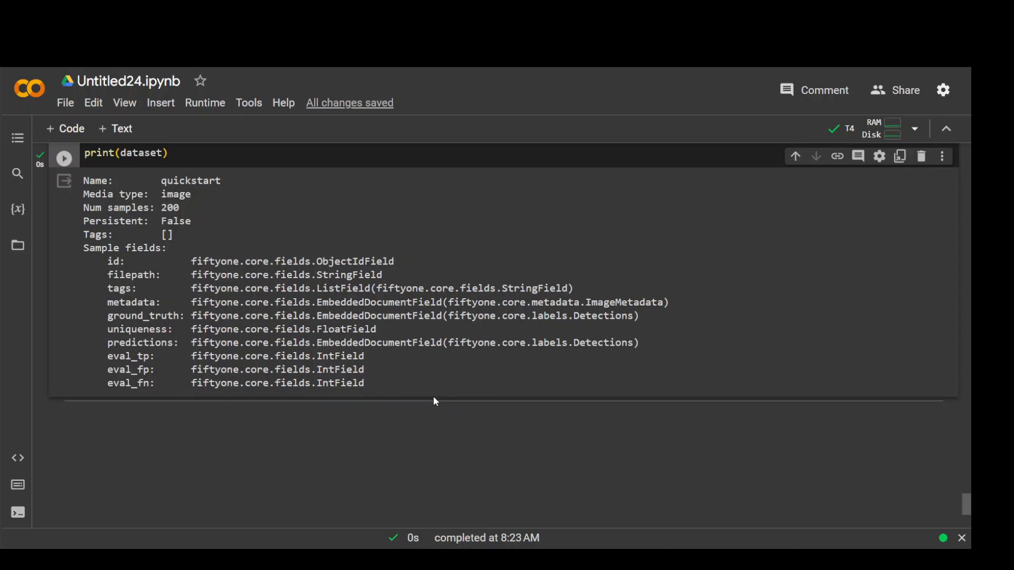
mouse_move(506, 379)
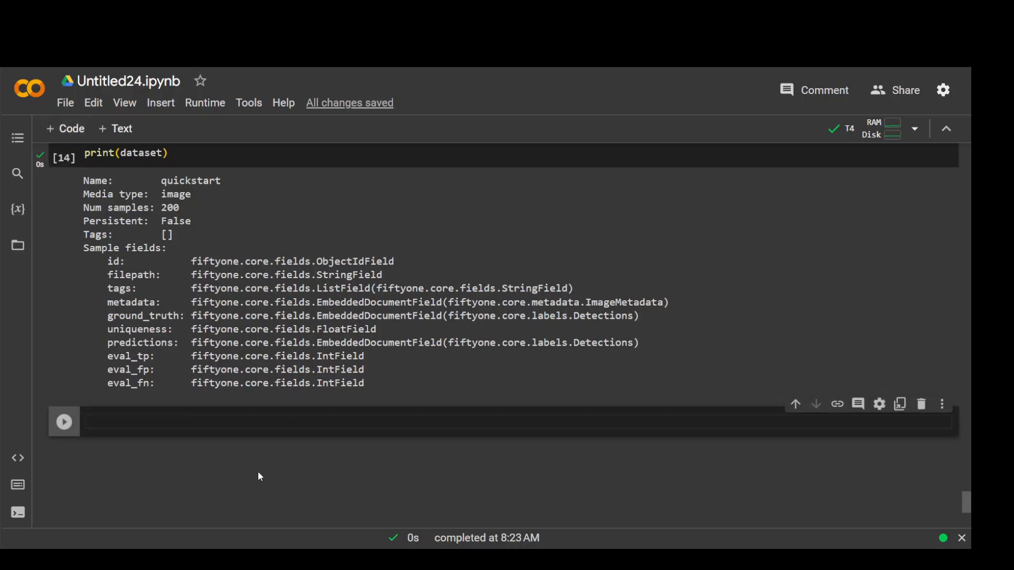
Set session.view to high_conf_view.sort_by("eval_fp", reverse=True) and run it, showing 199 samples.
type("session.view = high_conf_view.sort_by(\"eval_fp\", reverse=True)")
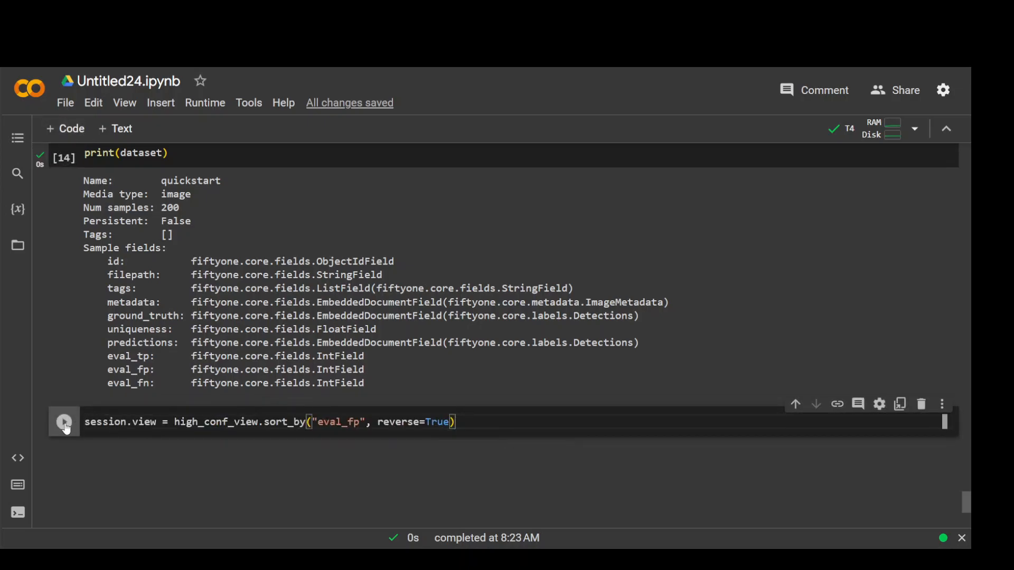
left_click(65, 421)
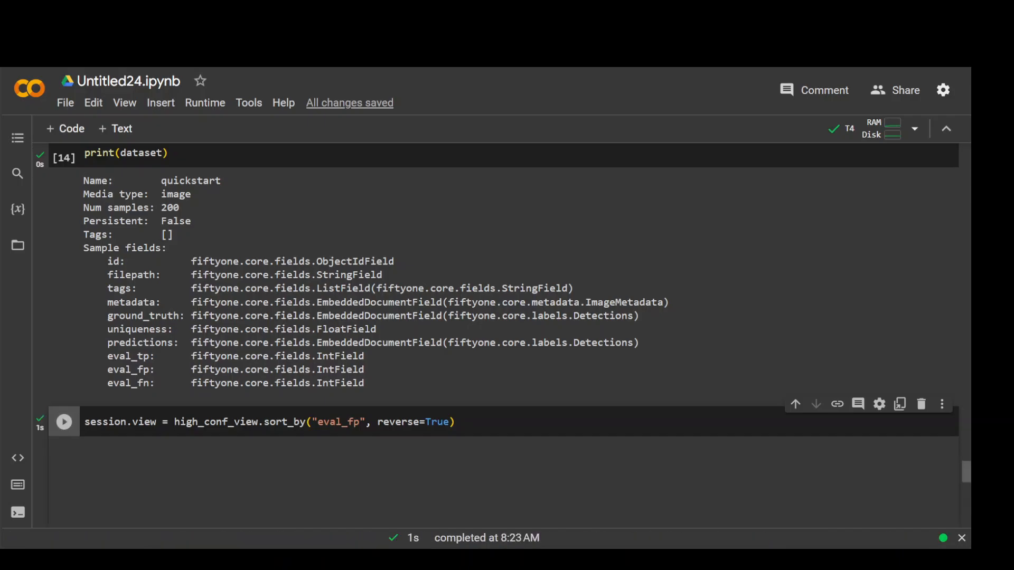
scroll("down", 3)
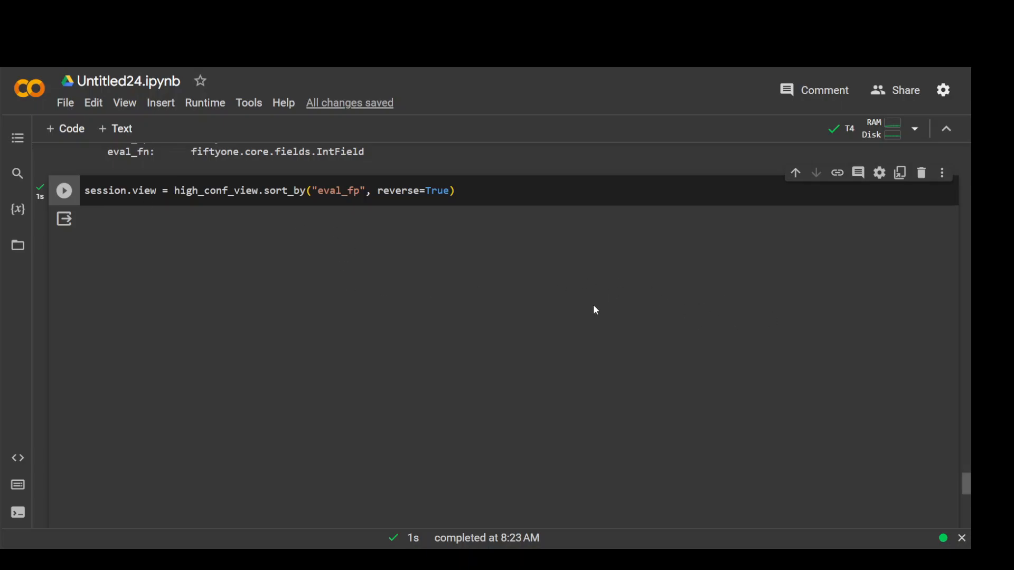
mouse_move(470, 389)
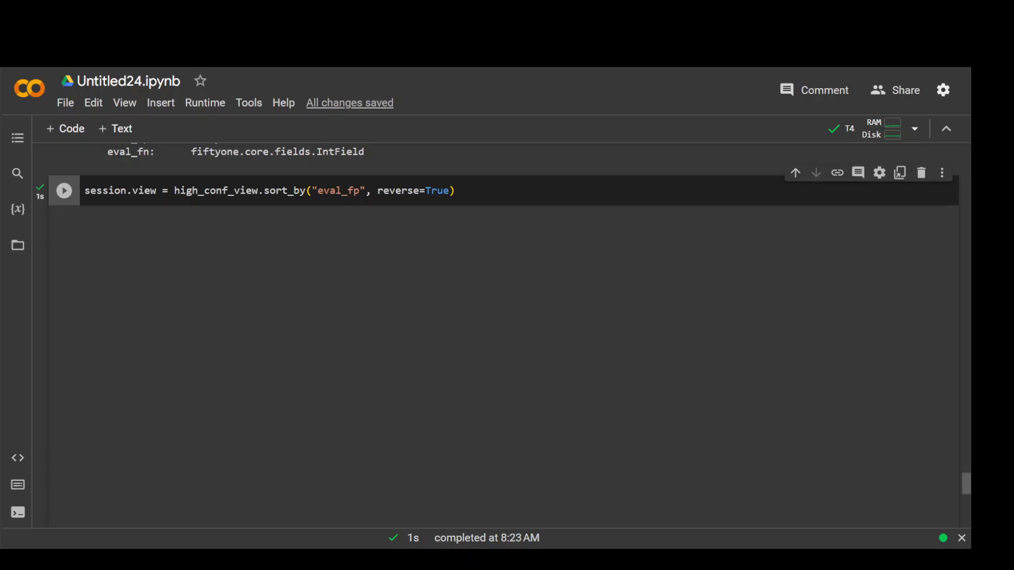
left_click(63, 190)
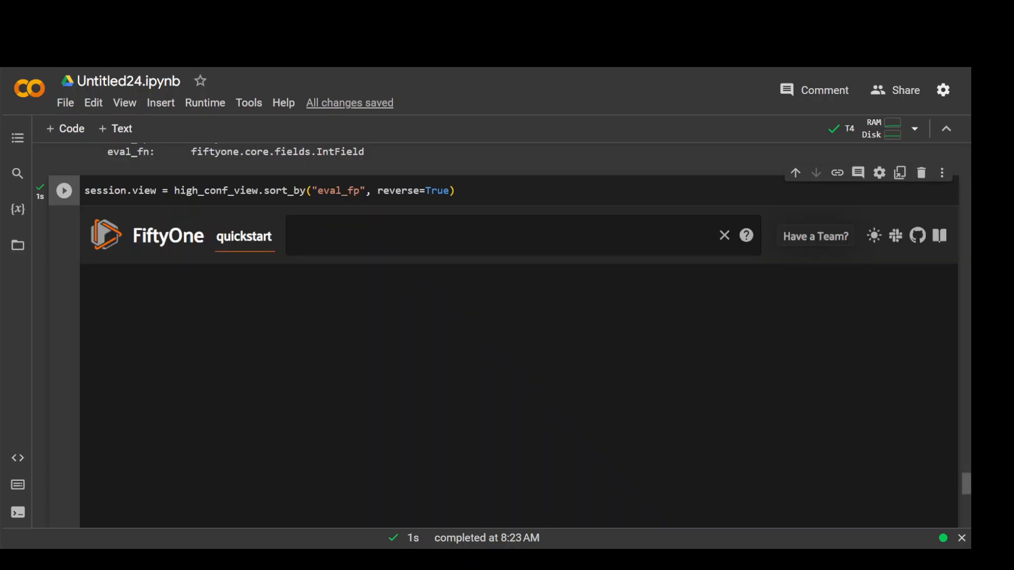
left_click(63, 190)
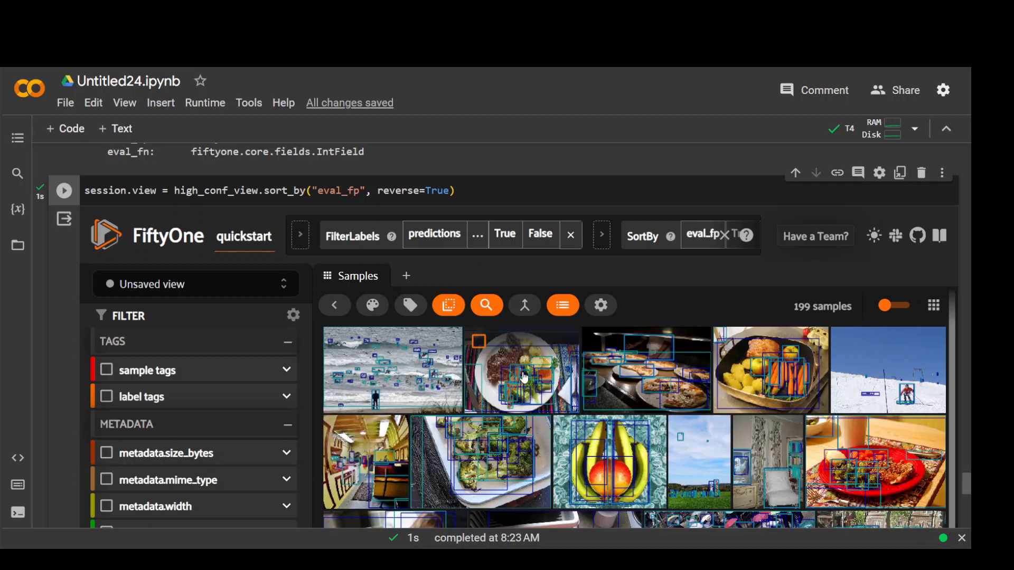
scroll("down", 3)
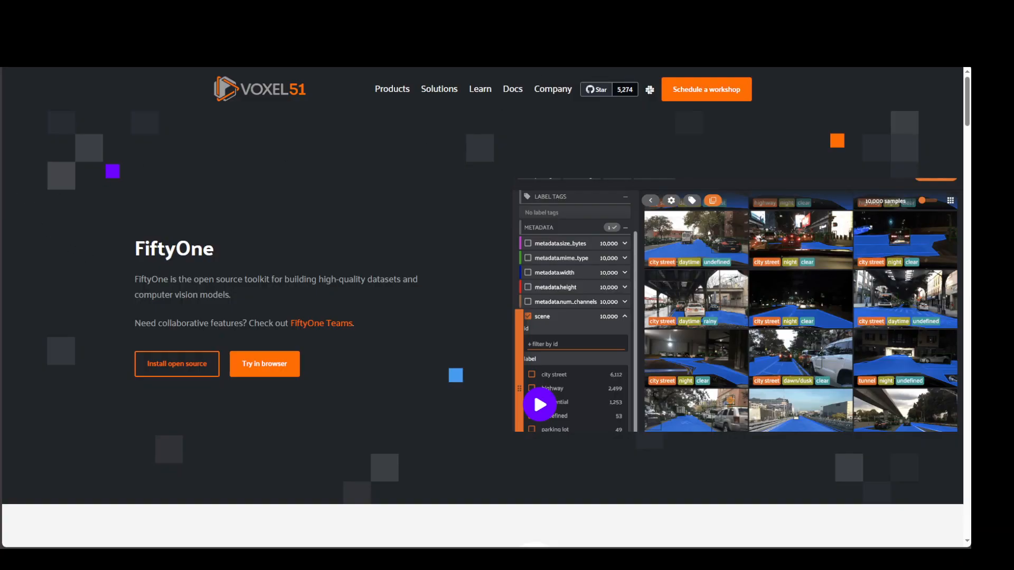
mouse_move(420, 375)
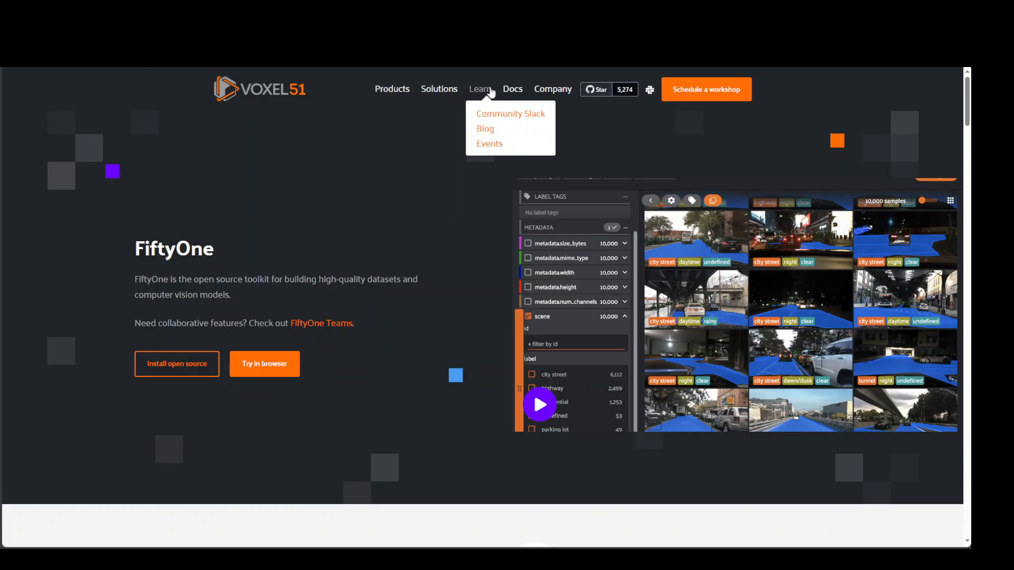
mouse_move(731, 118)
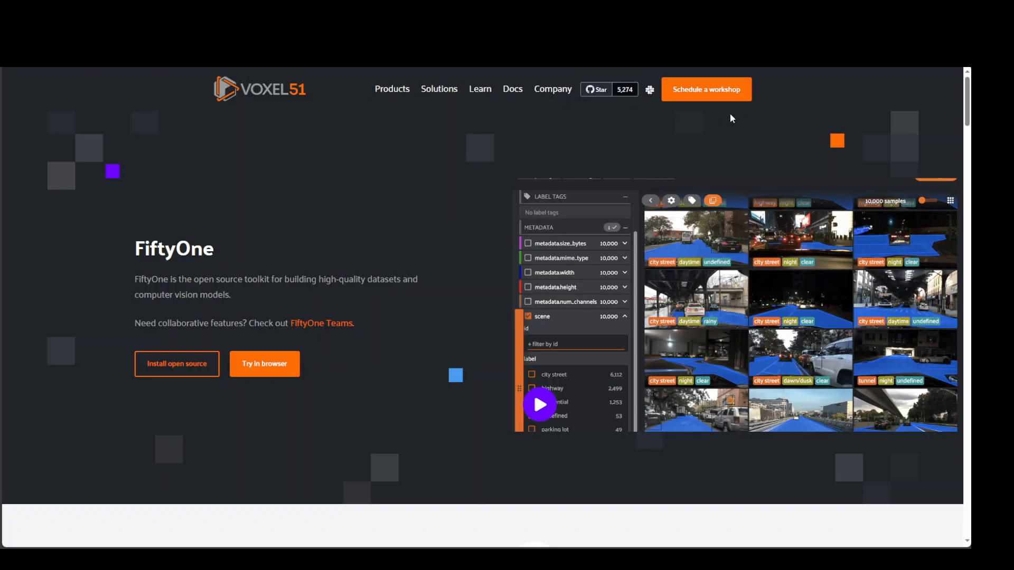
mouse_move(326, 468)
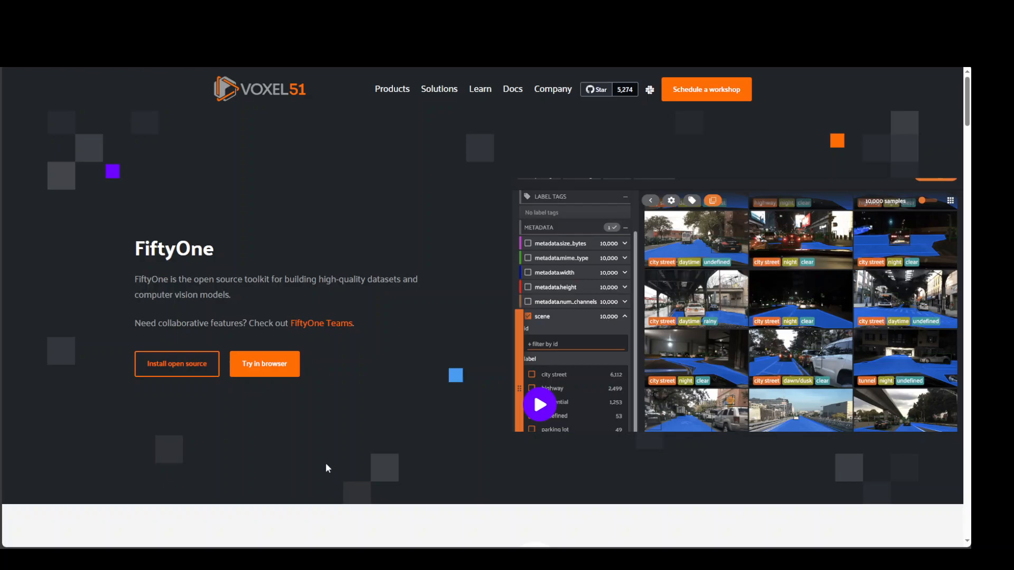
mouse_move(304, 383)
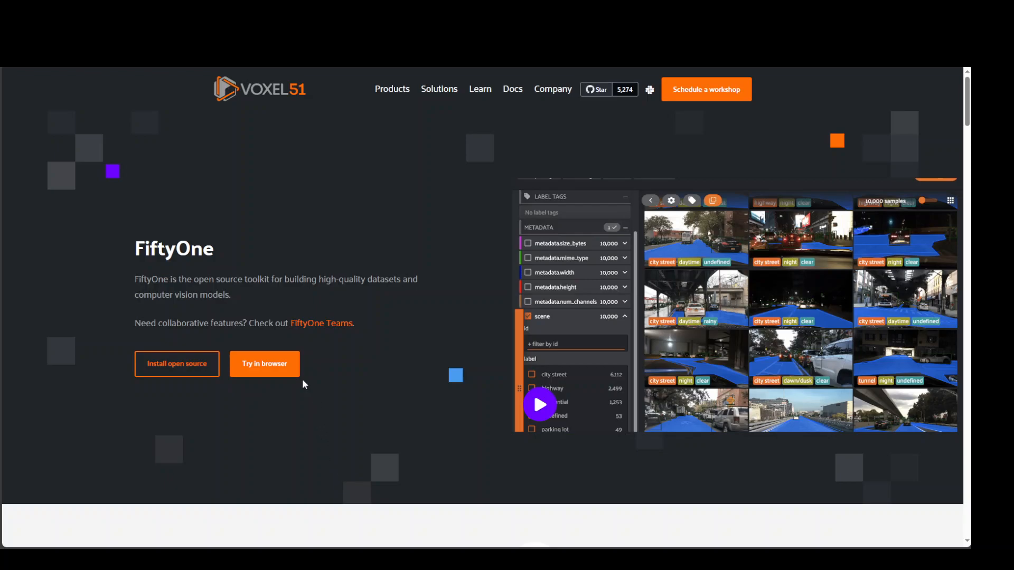
scroll("down", 3)
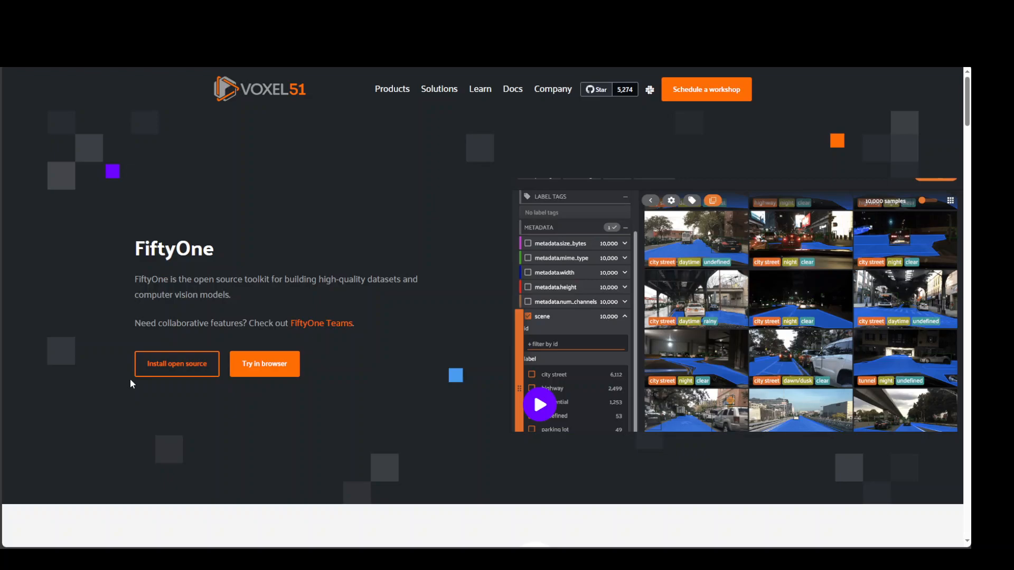
mouse_move(127, 402)
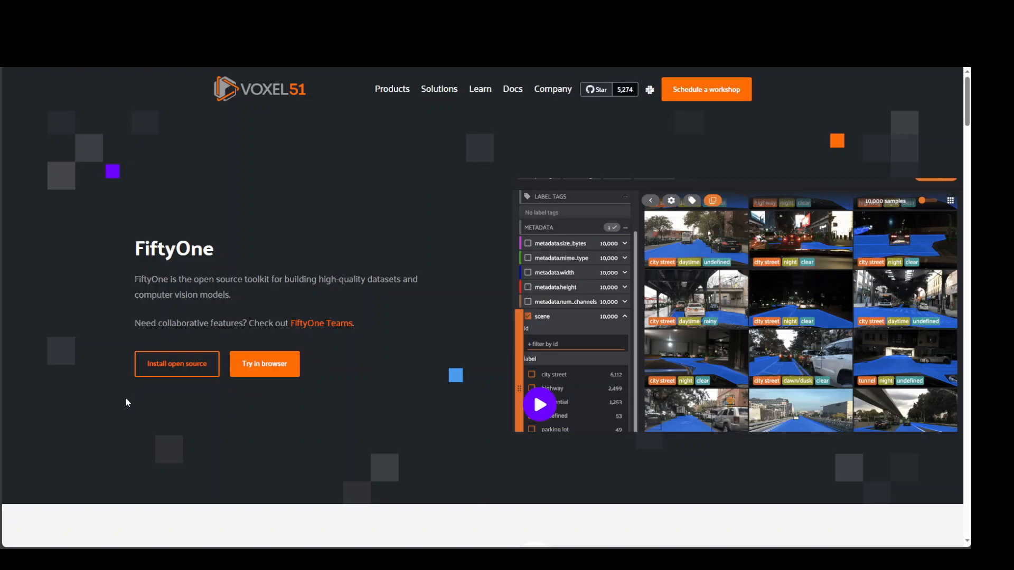